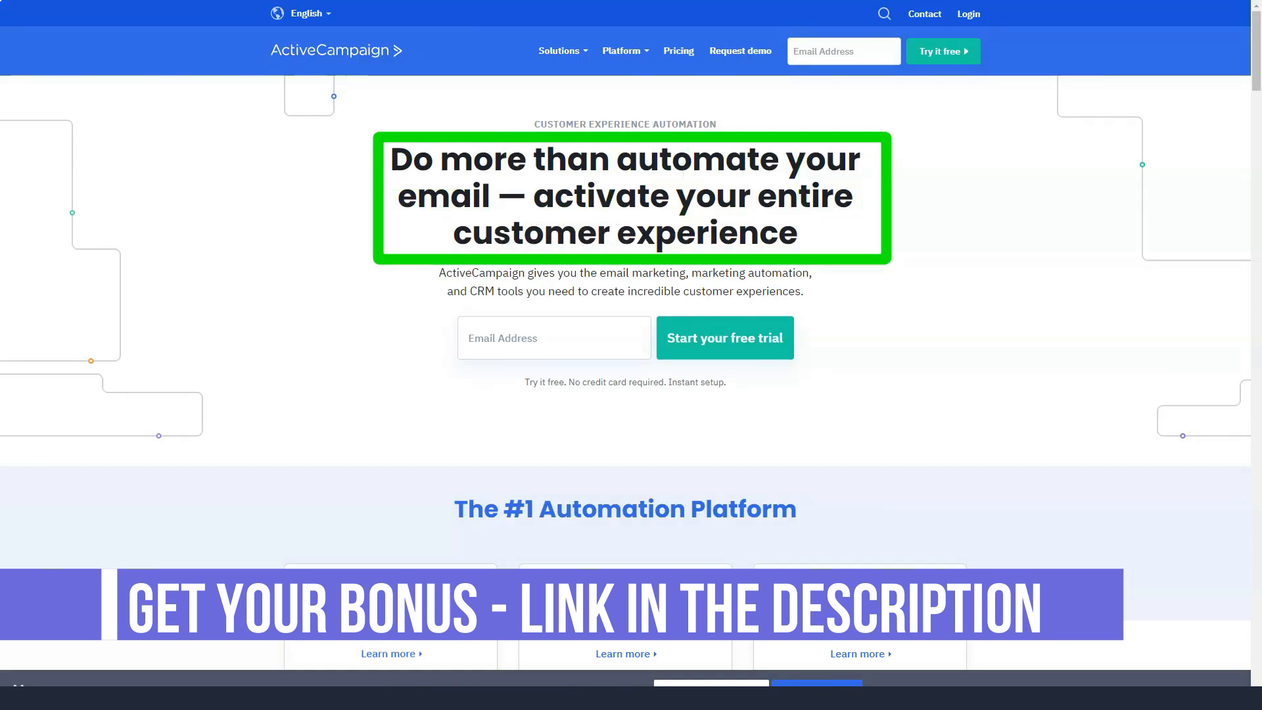
Scroll down through the remaining homepage sections to the bottom of the page.
scroll("down", 3)
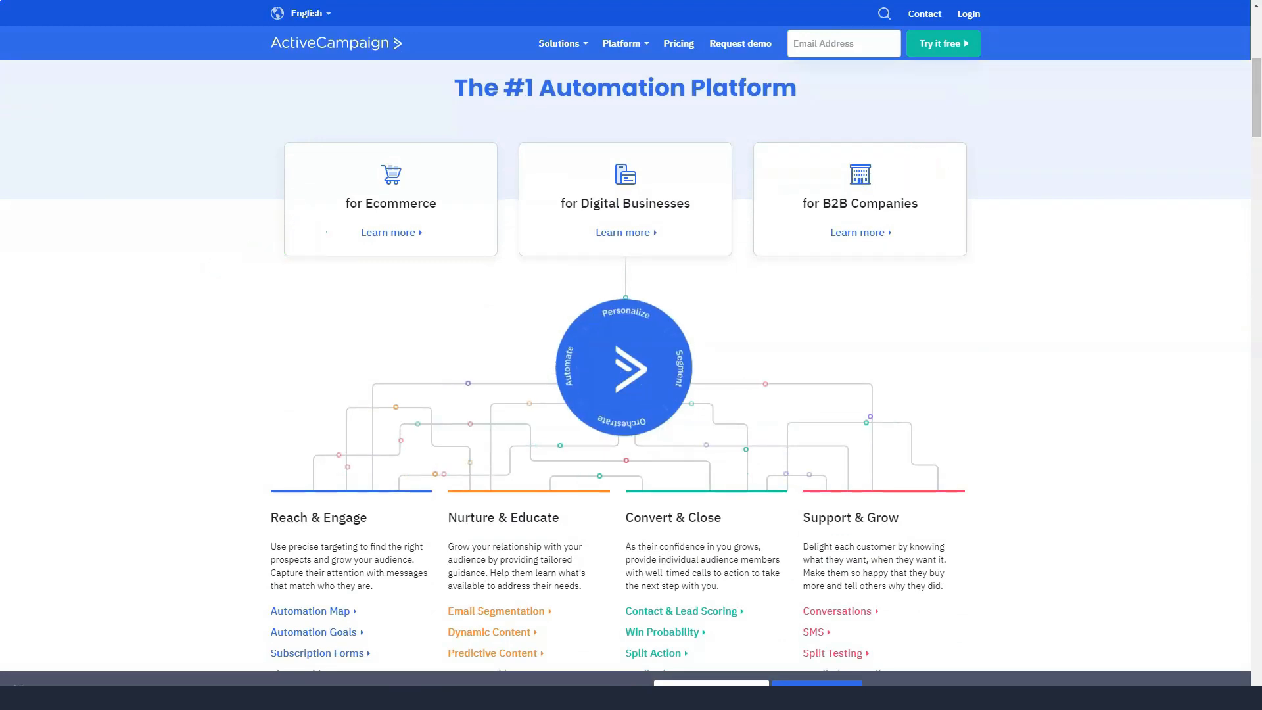
scroll("down", 3)
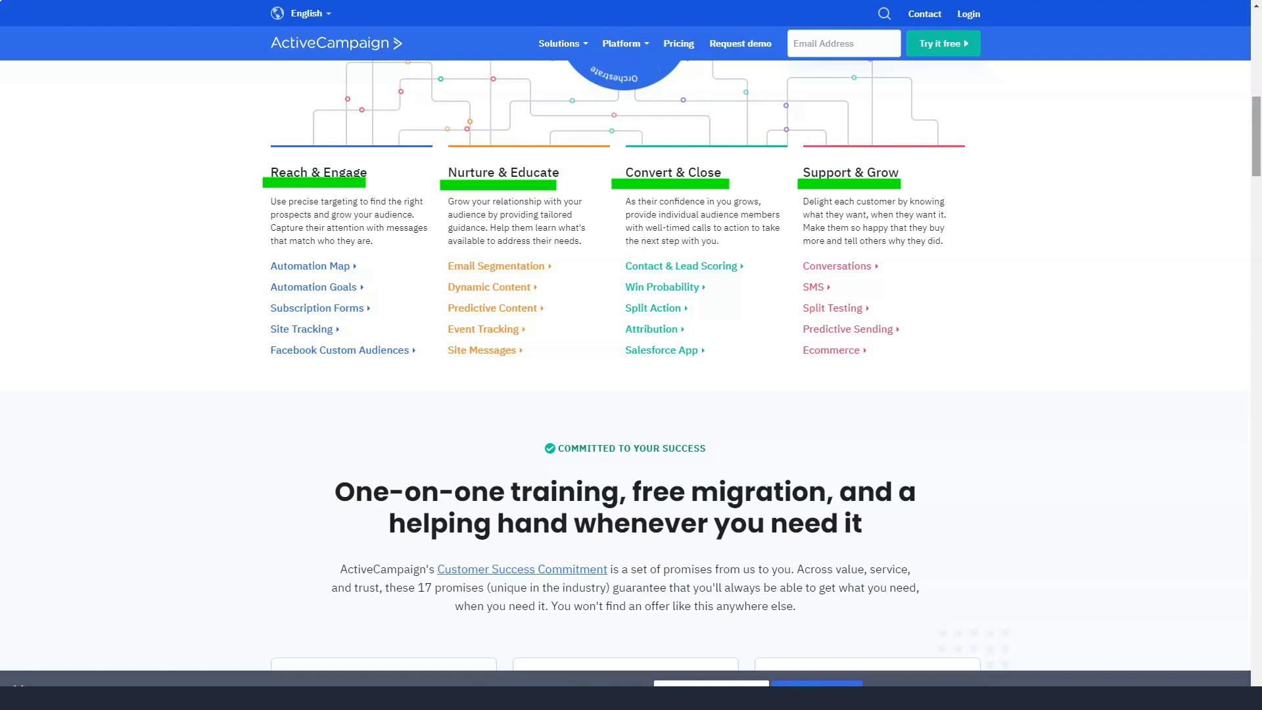
scroll("down", 3)
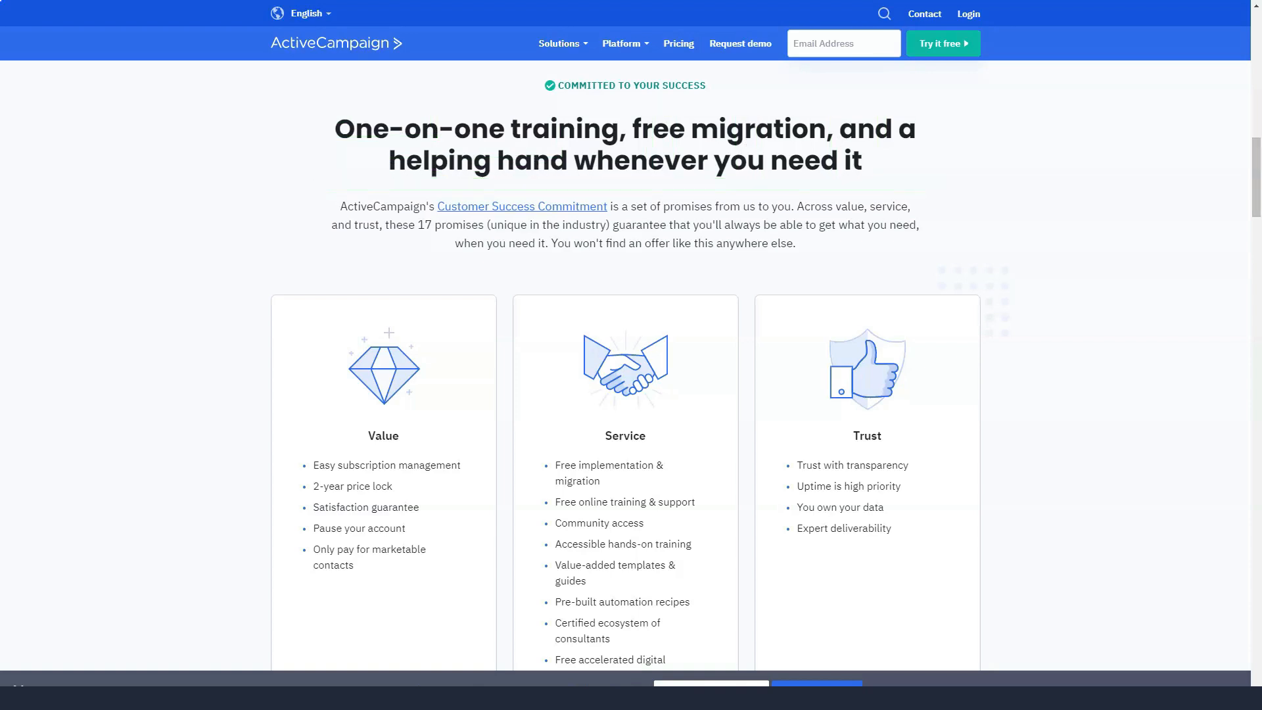
scroll("down", 3)
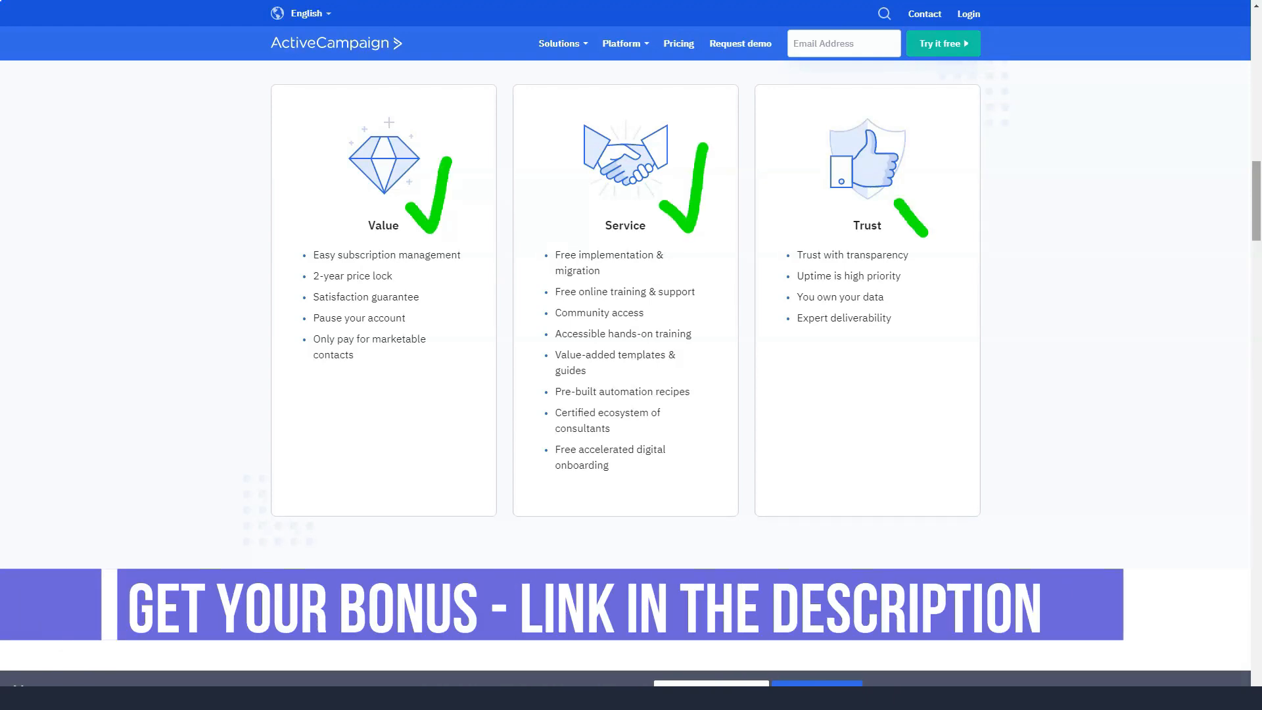
scroll("down", 3)
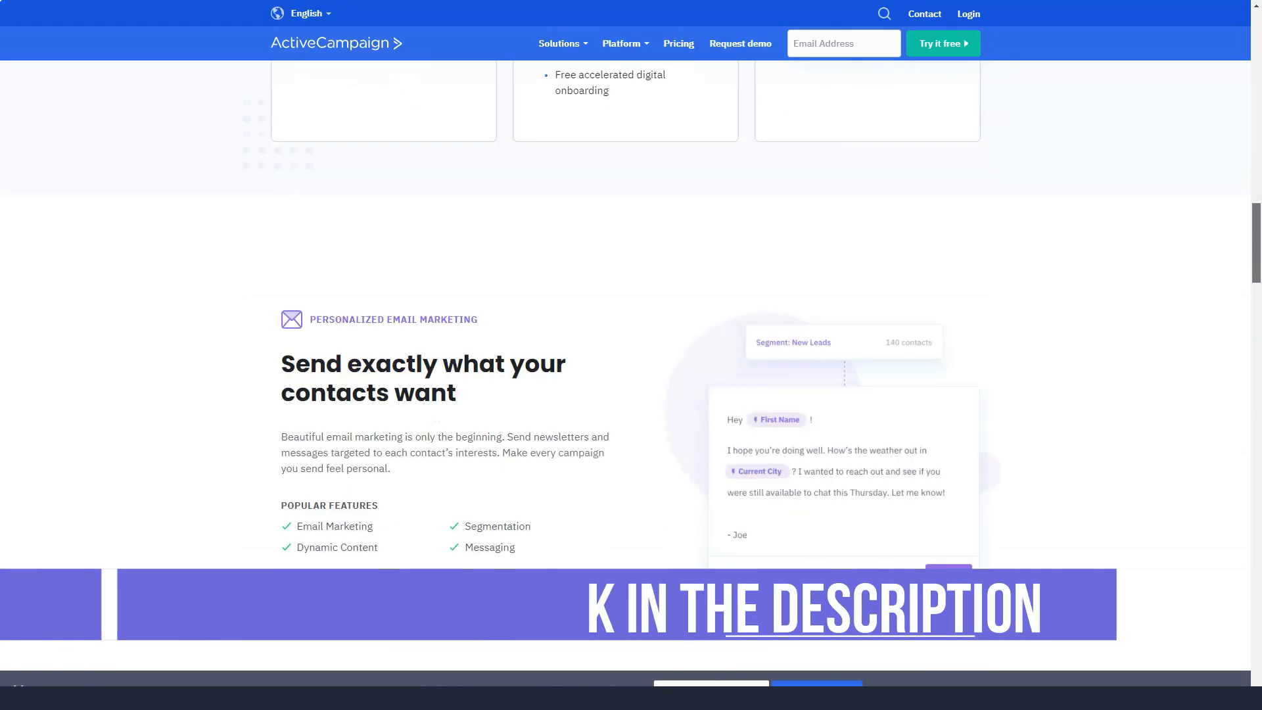
scroll("down", 3)
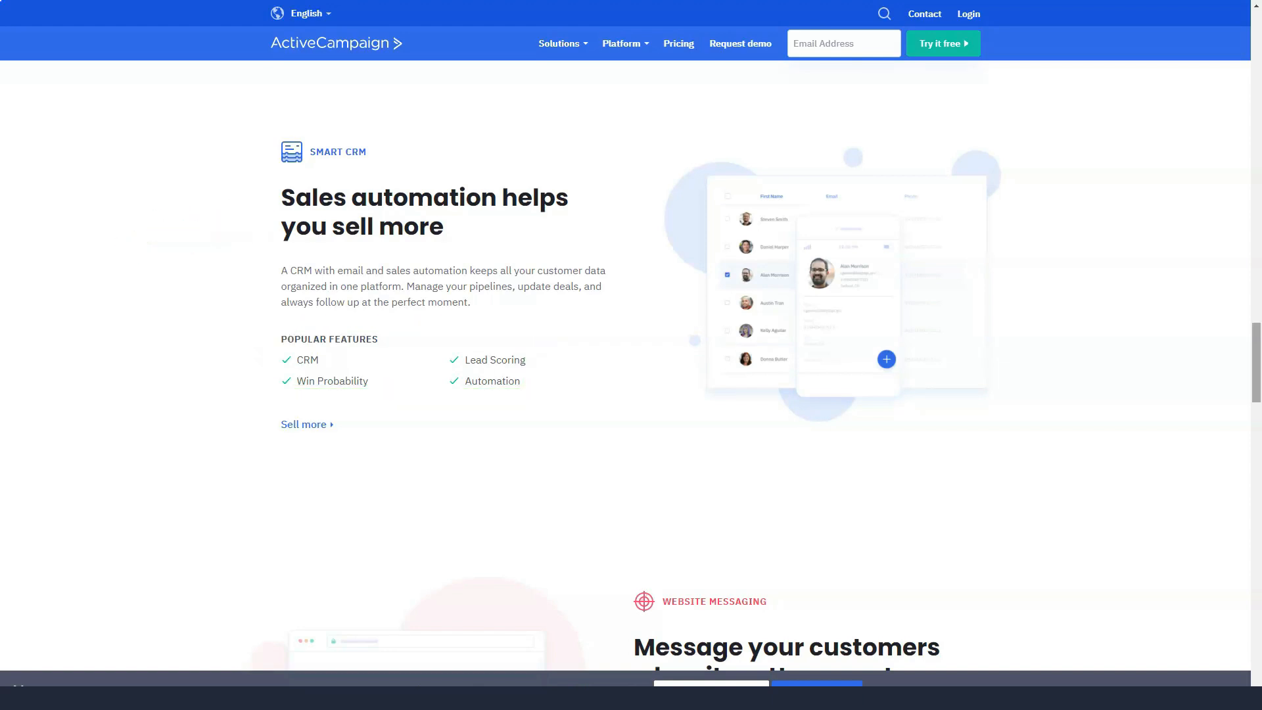
scroll("down", 3)
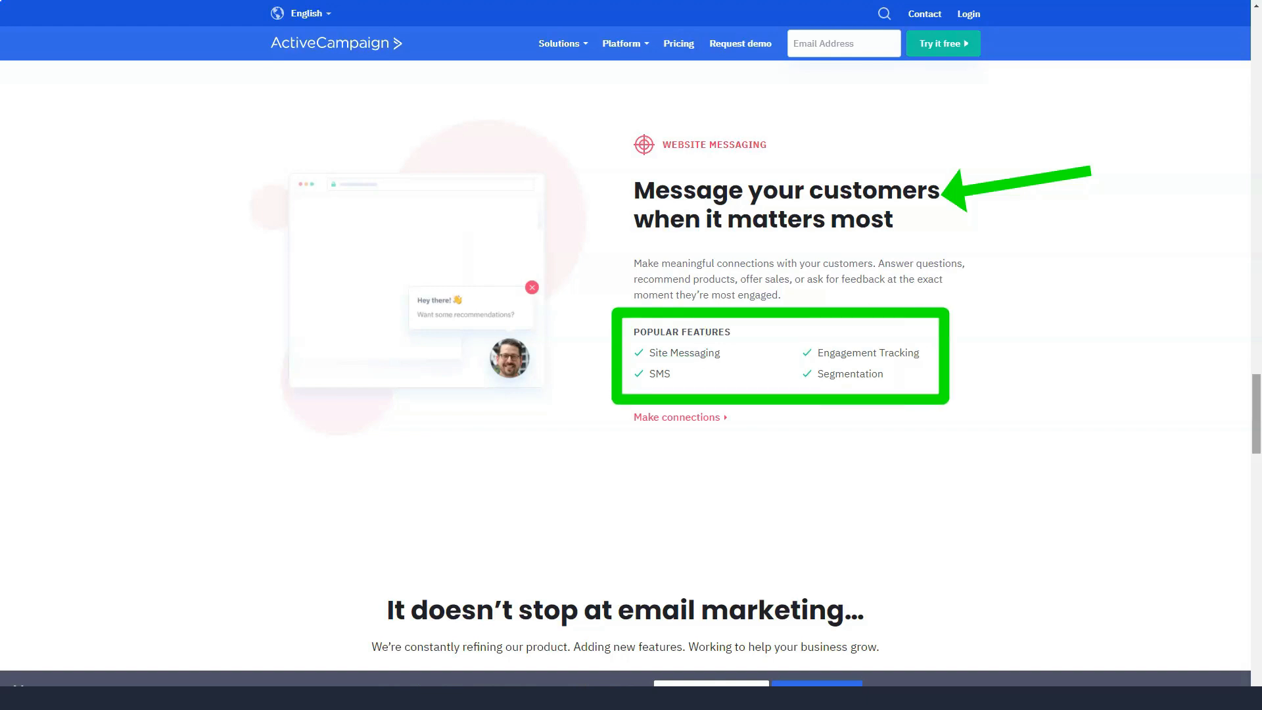
scroll("down", 3)
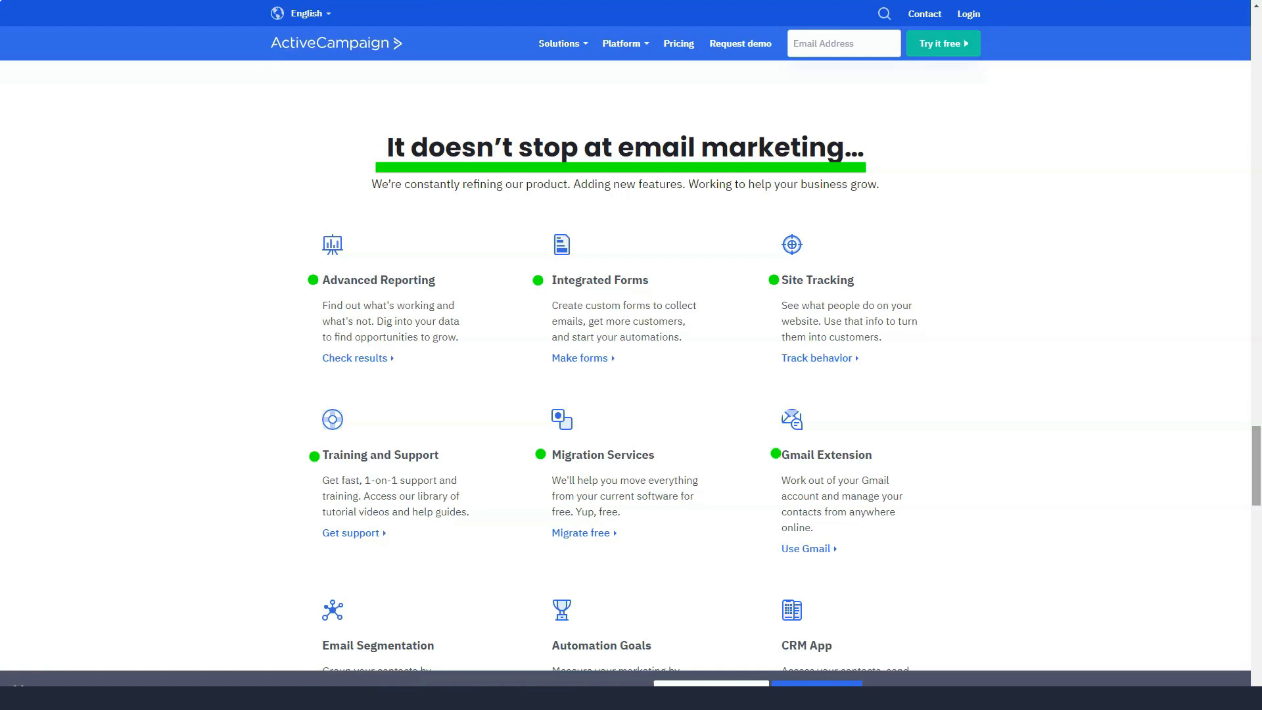
scroll("down", 3)
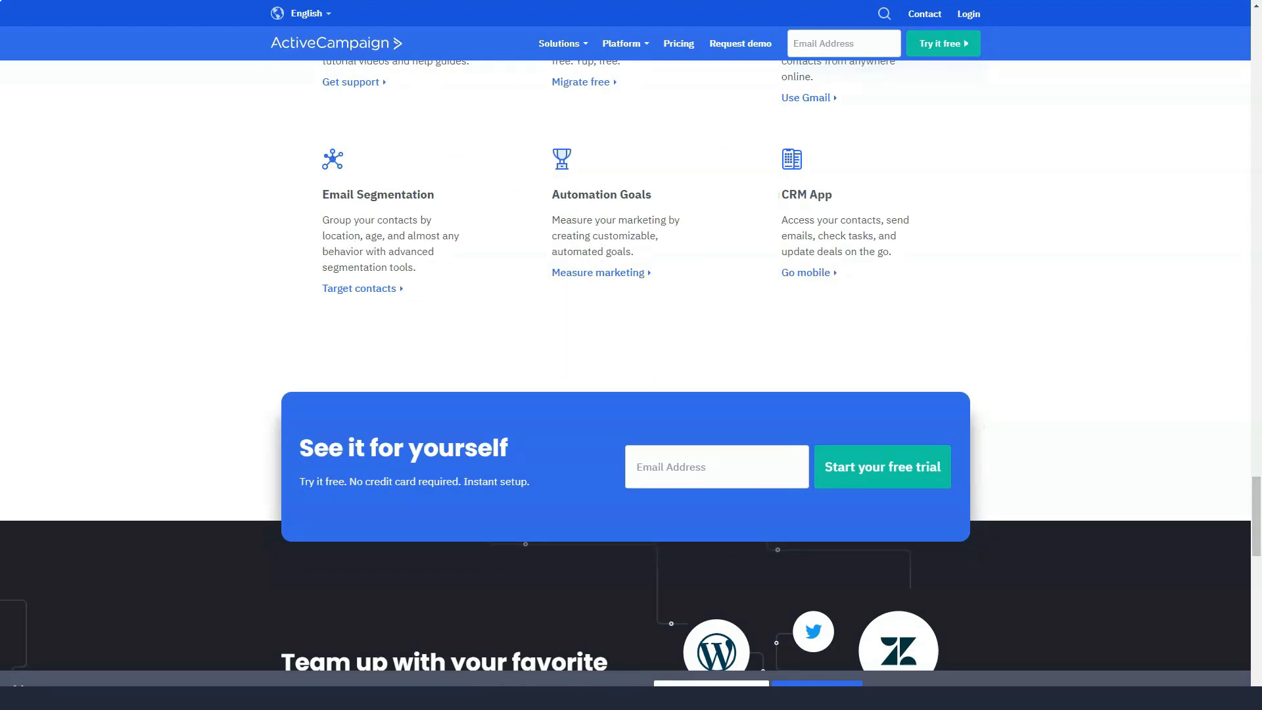
scroll("down", 3)
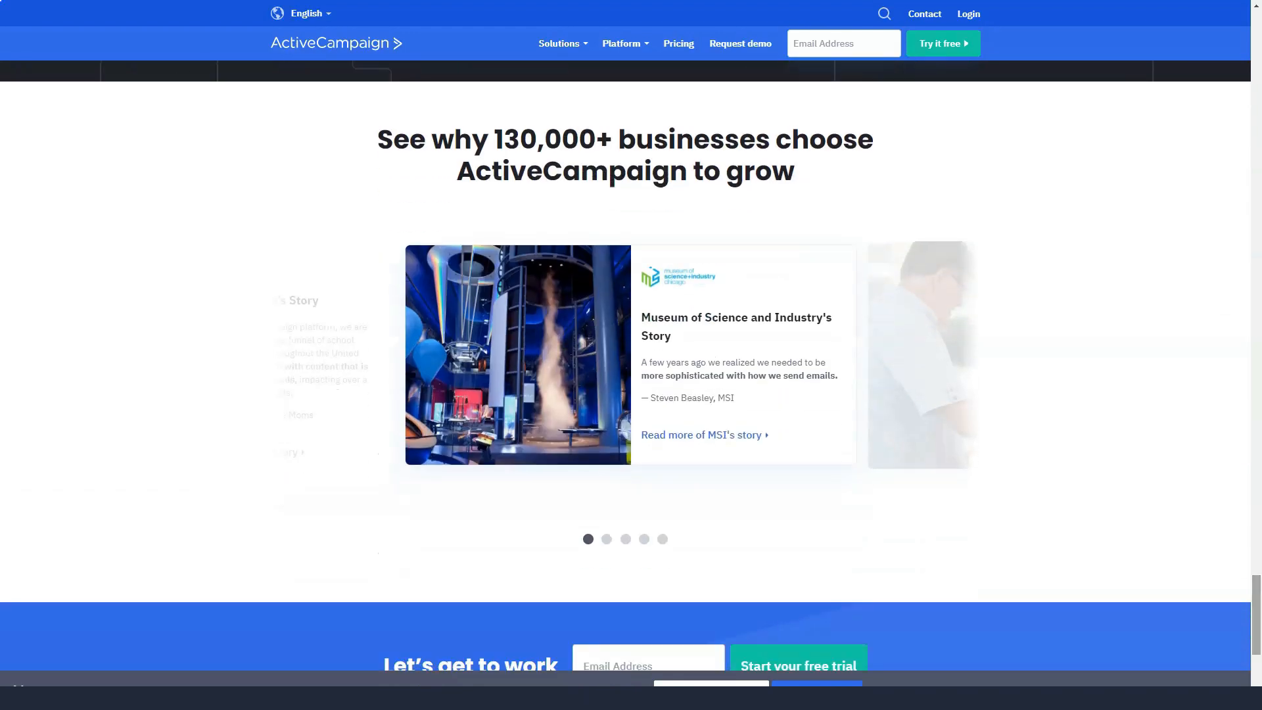
Go to the Email Marketing page and scroll to 'What types of email should you send?'.
left_click(606, 539)
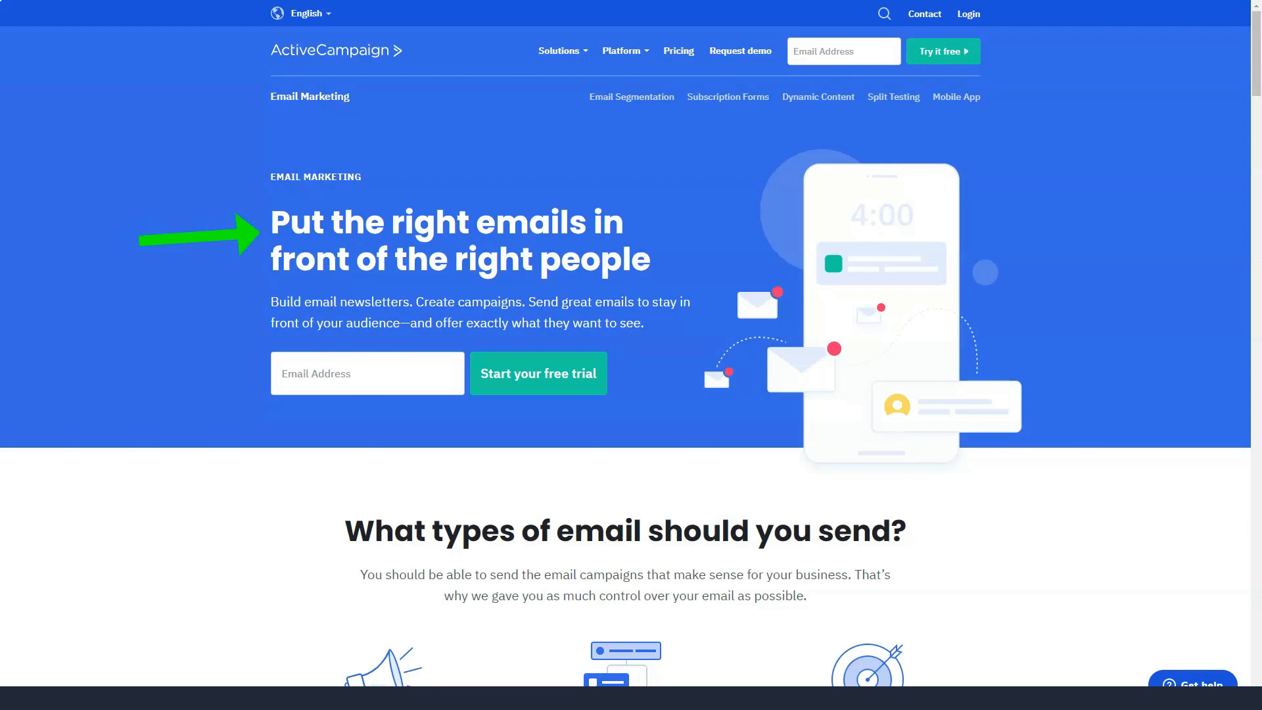
scroll("down", 3)
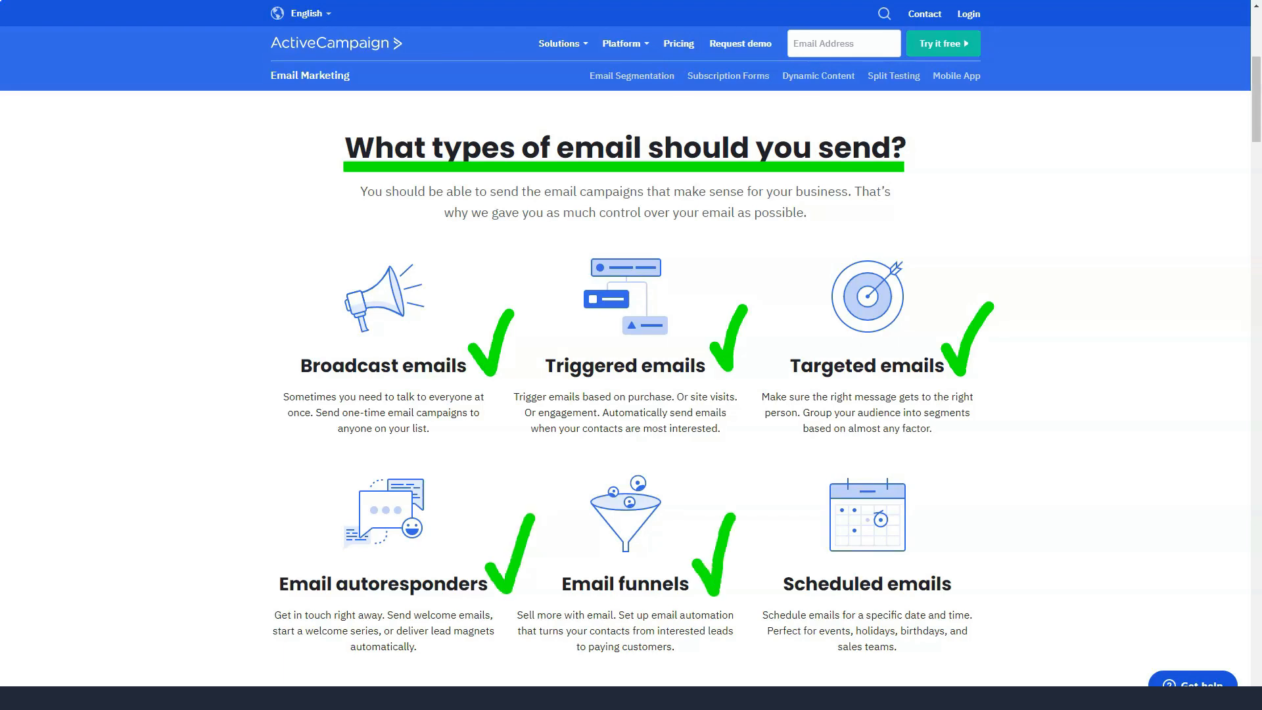
scroll("down", 3)
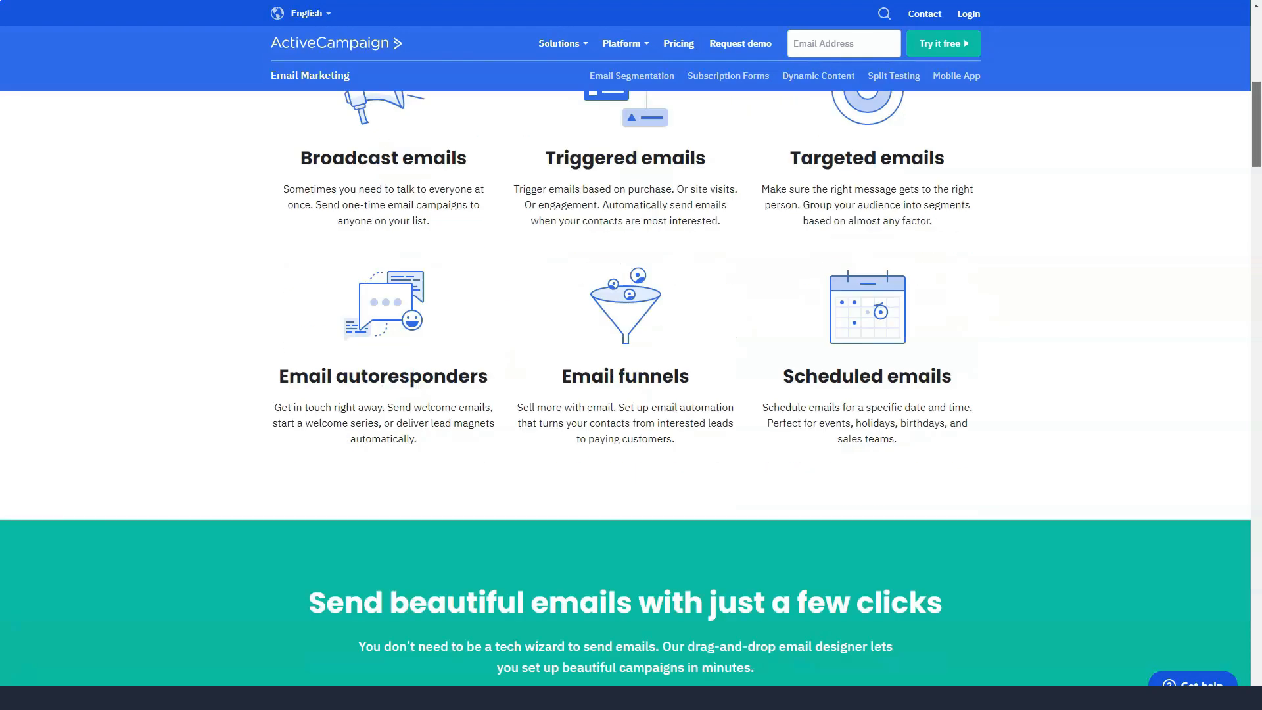
scroll("down", 3)
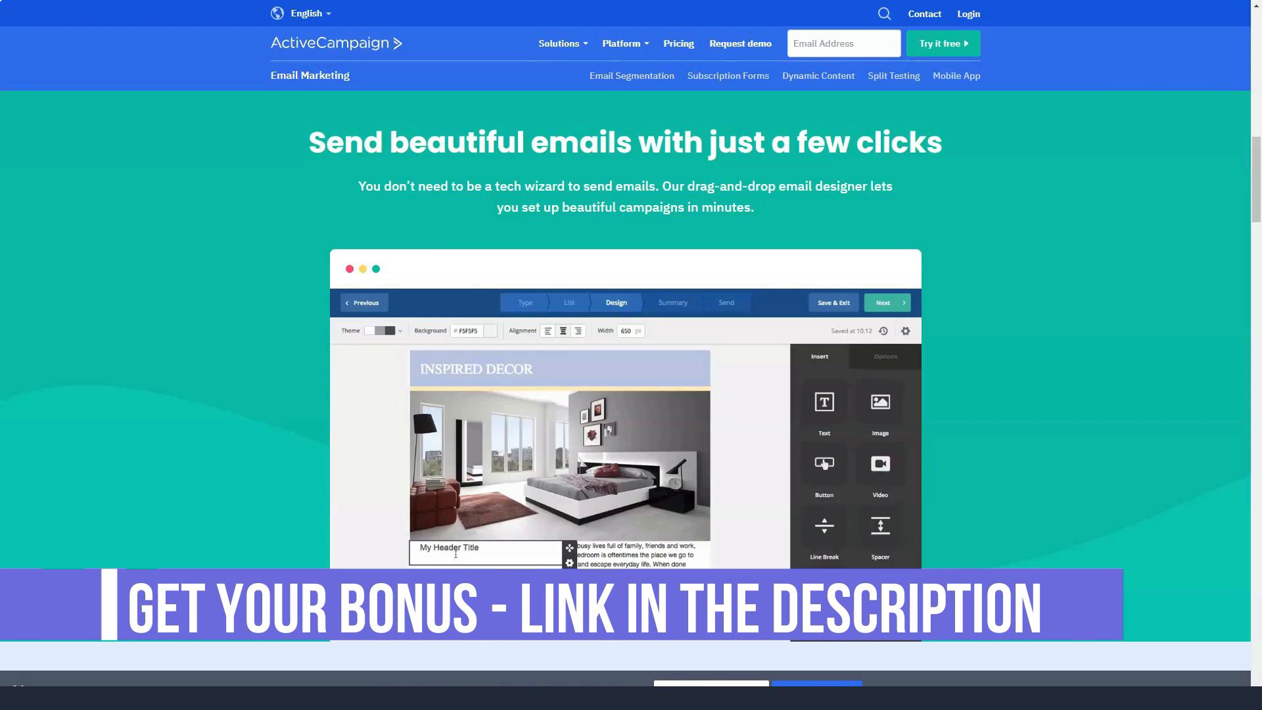
left_click(486, 552)
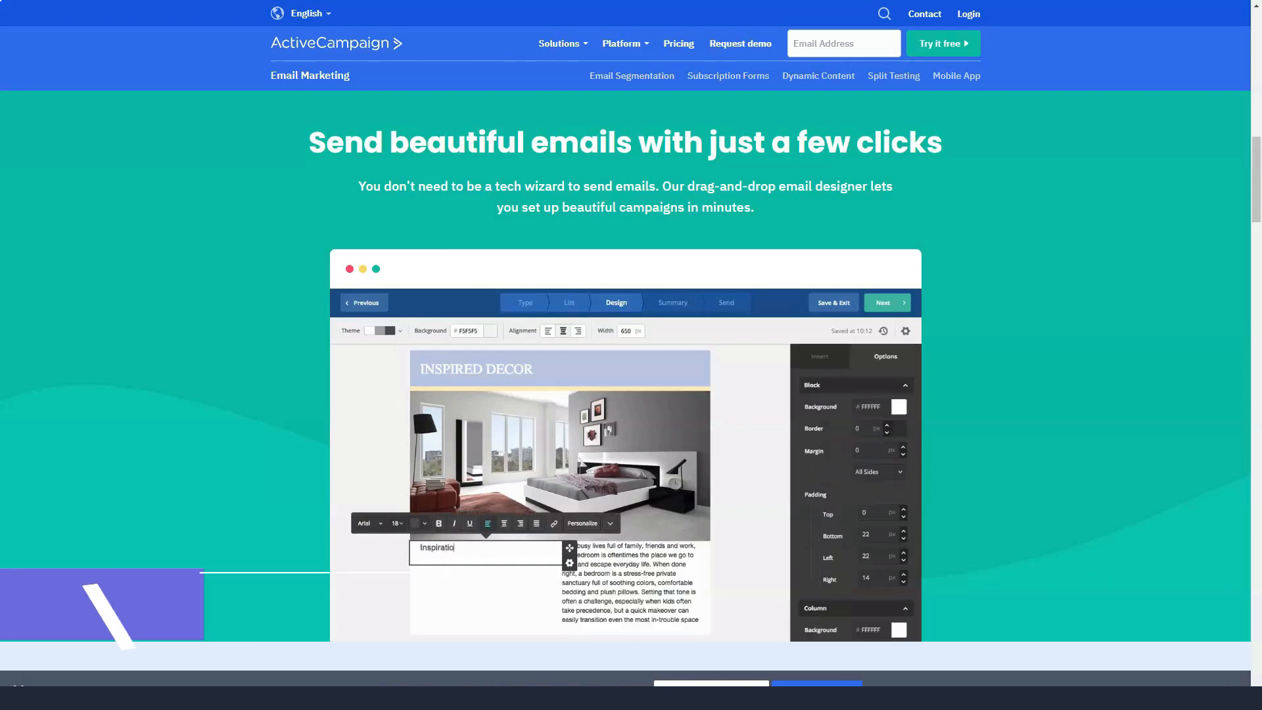
type("Inspirational Modern Bedrooms")
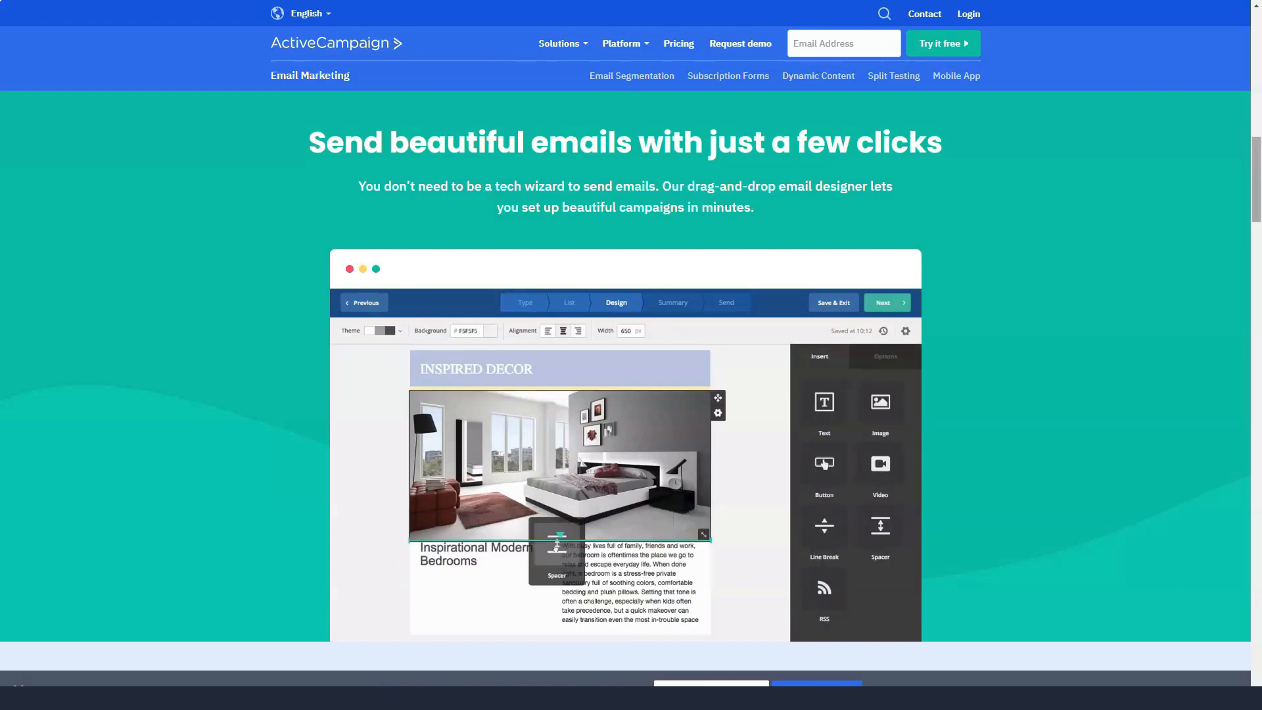
left_click(885, 357)
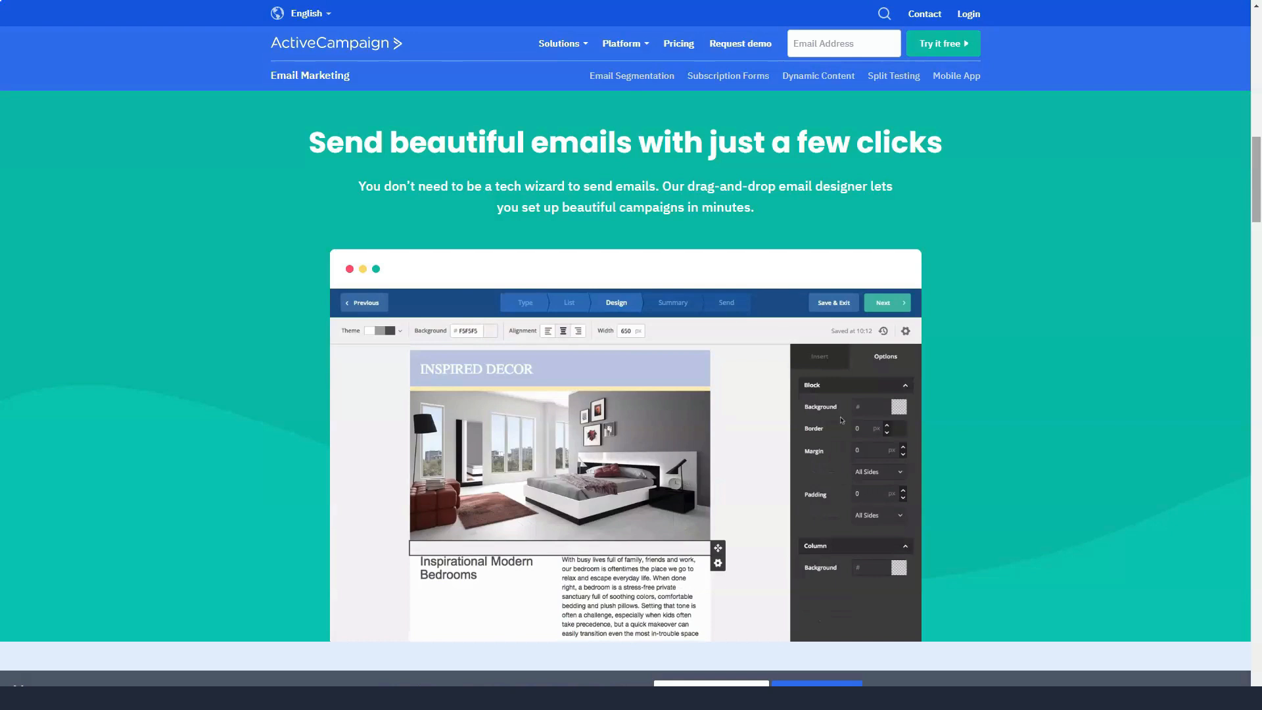
left_click(900, 406)
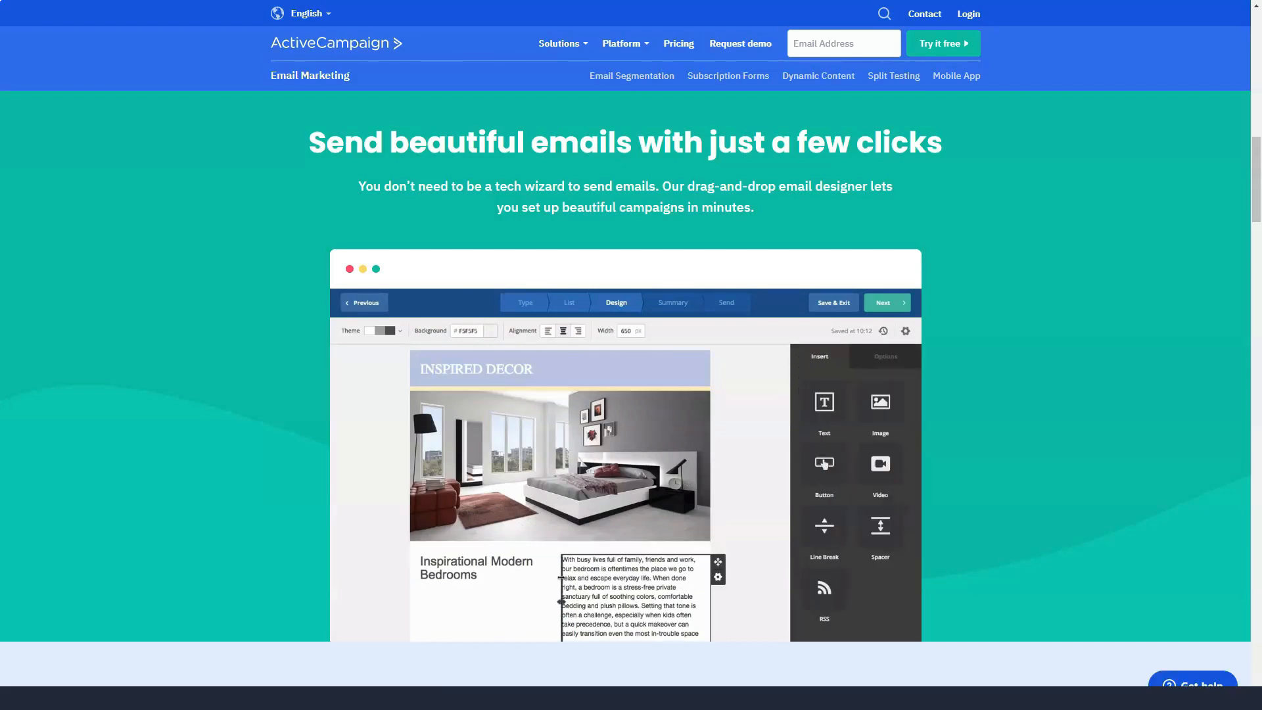
scroll("down", 3)
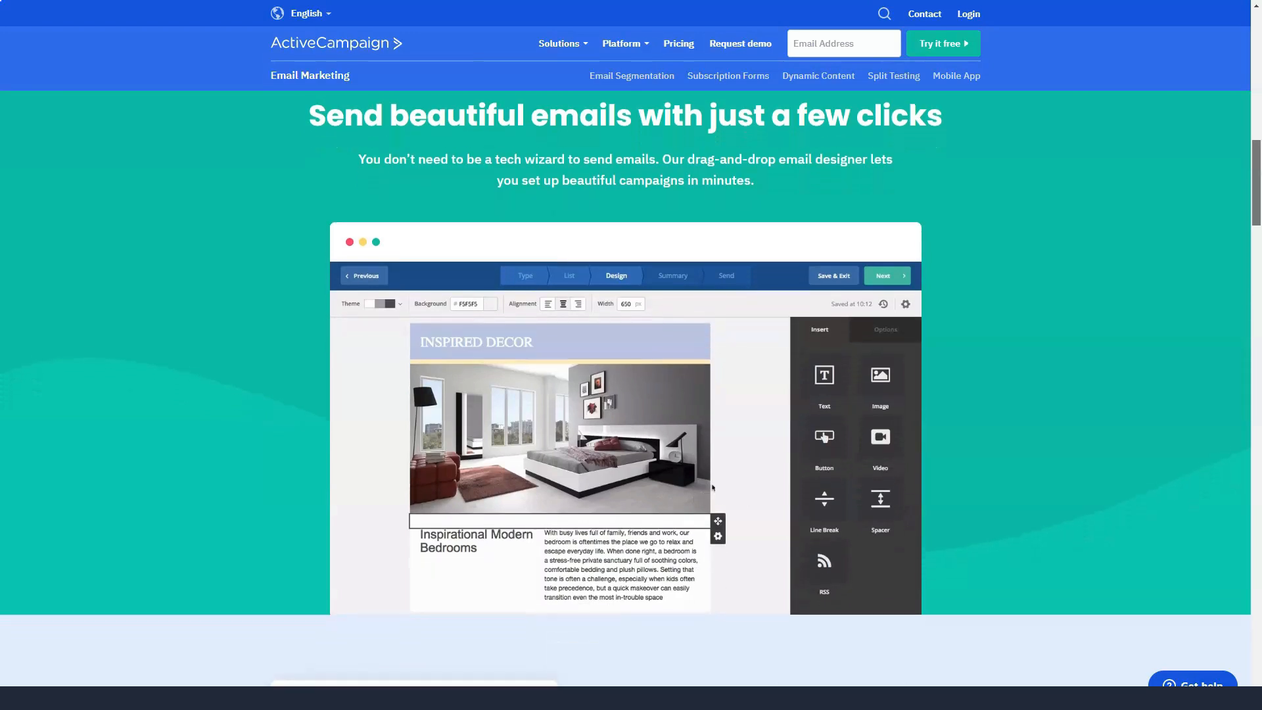
scroll("down", 3)
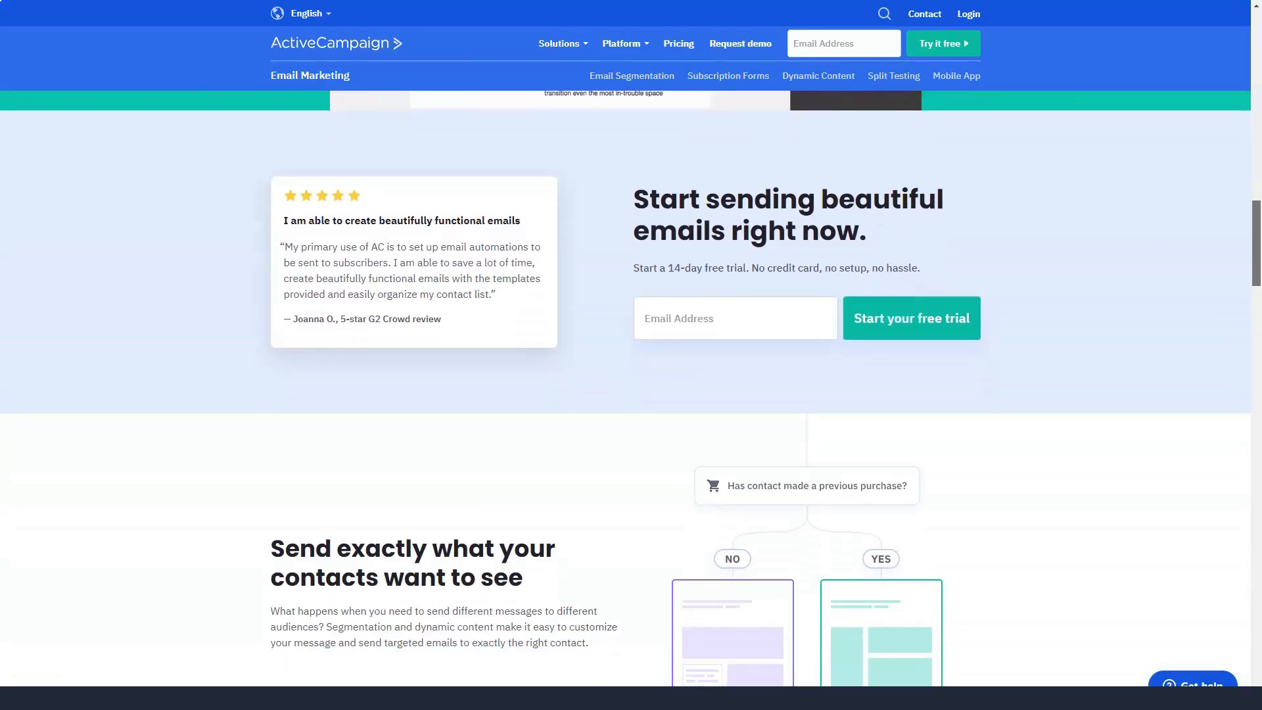
Scroll through personalization, split testing, templates and the feature list down to the footer.
scroll("down", 3)
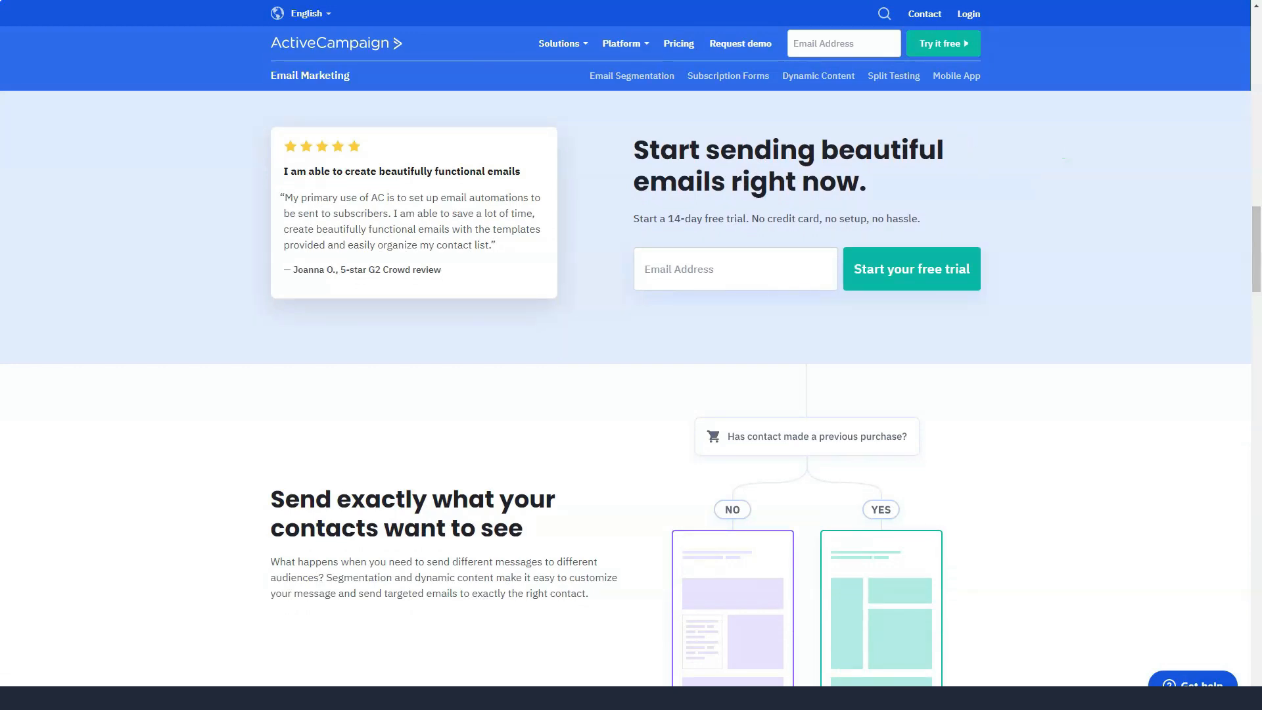
scroll("down", 3)
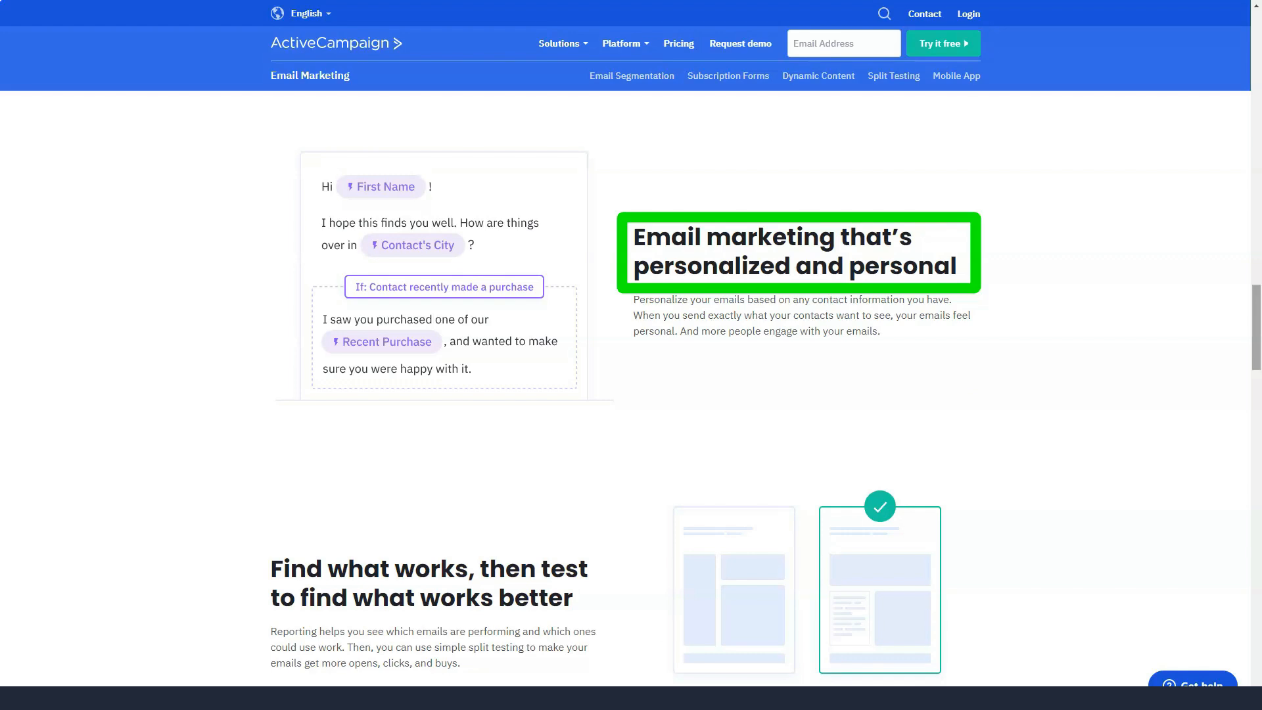
scroll("down", 3)
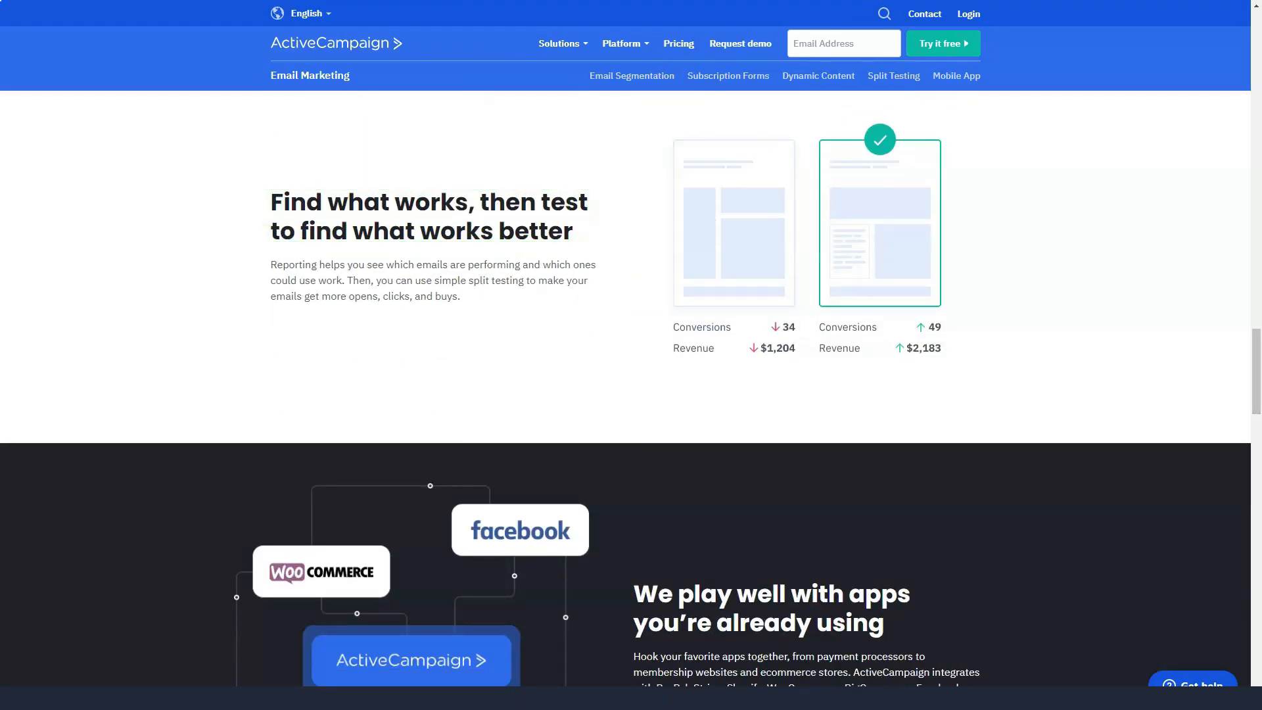
scroll("down", 3)
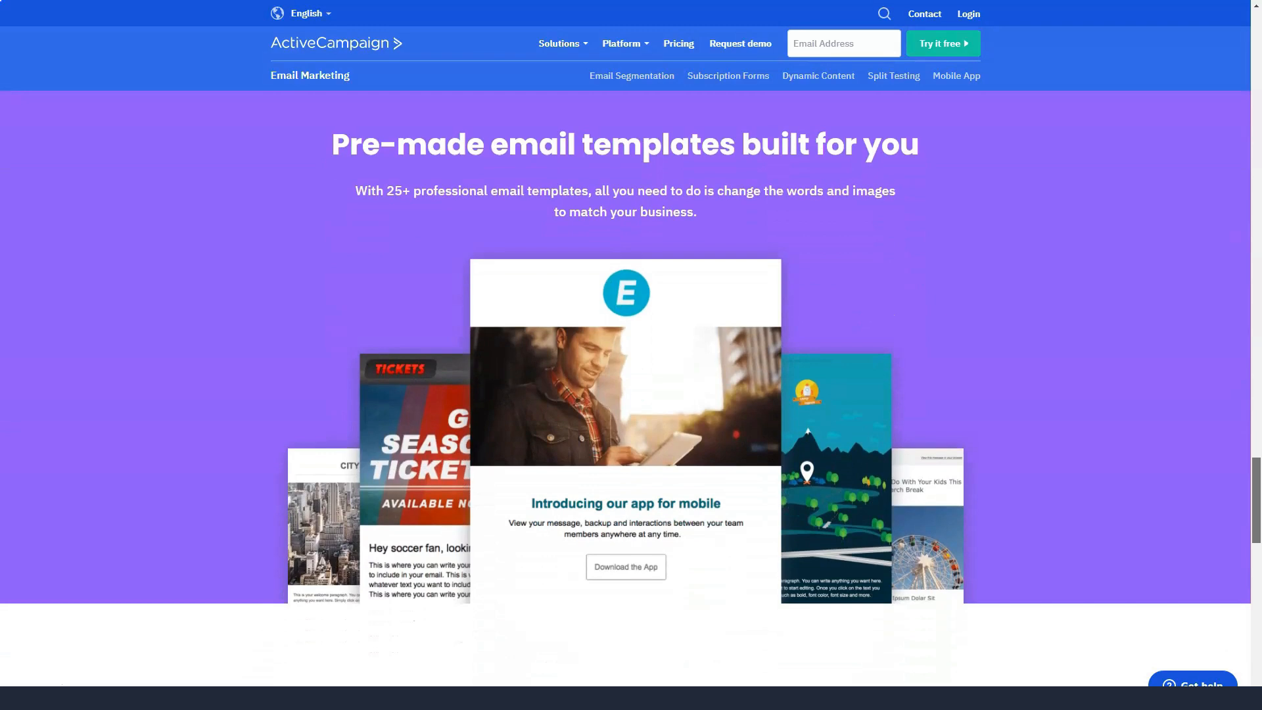
scroll("down", 3)
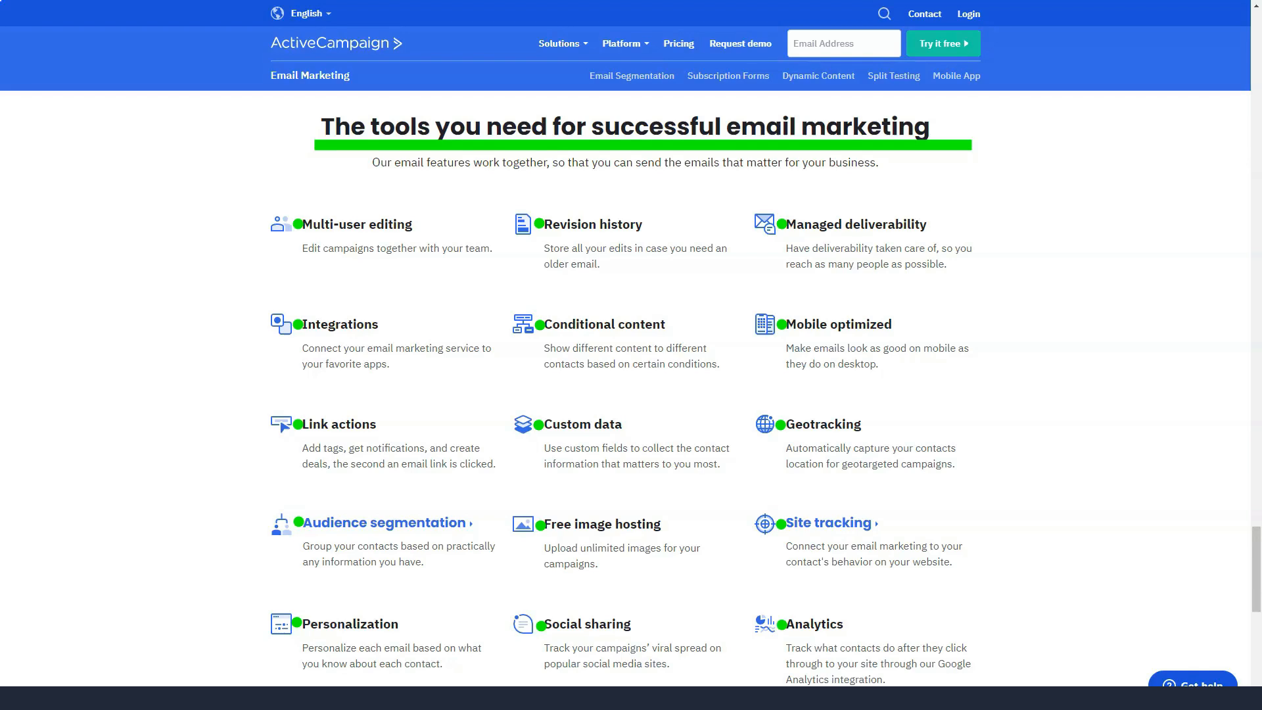
scroll("down", 3)
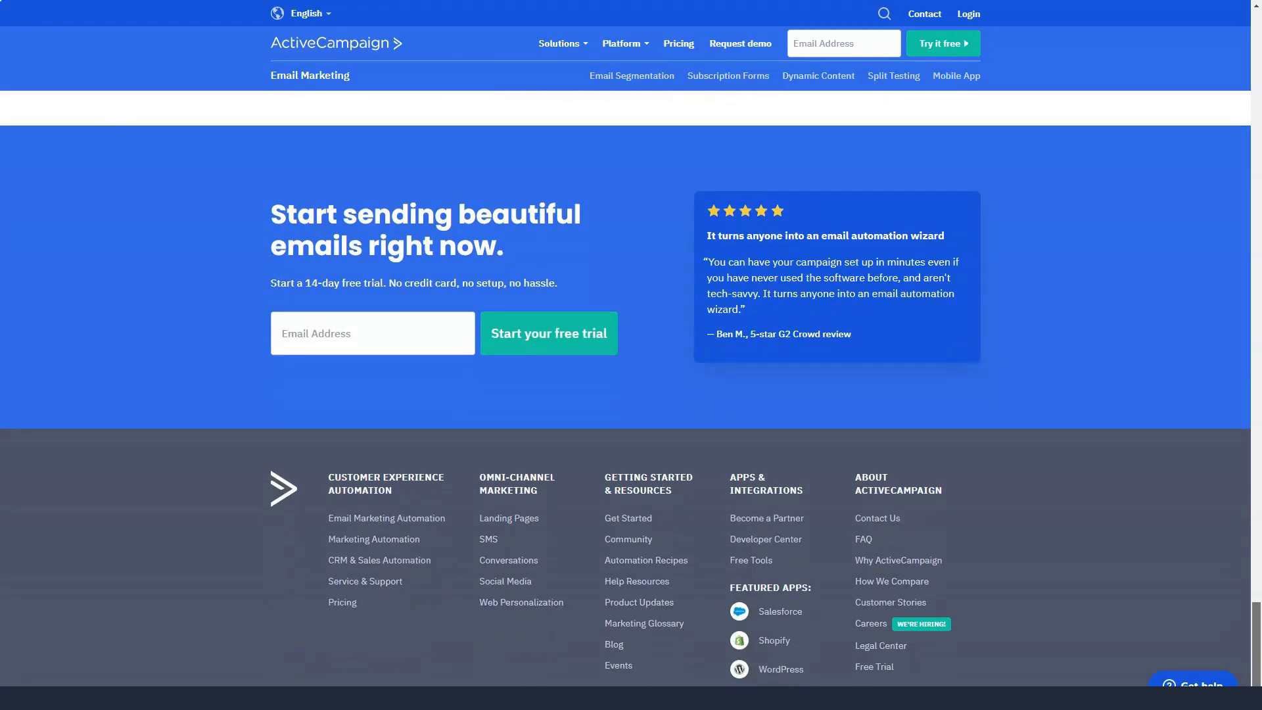
scroll("down", 3)
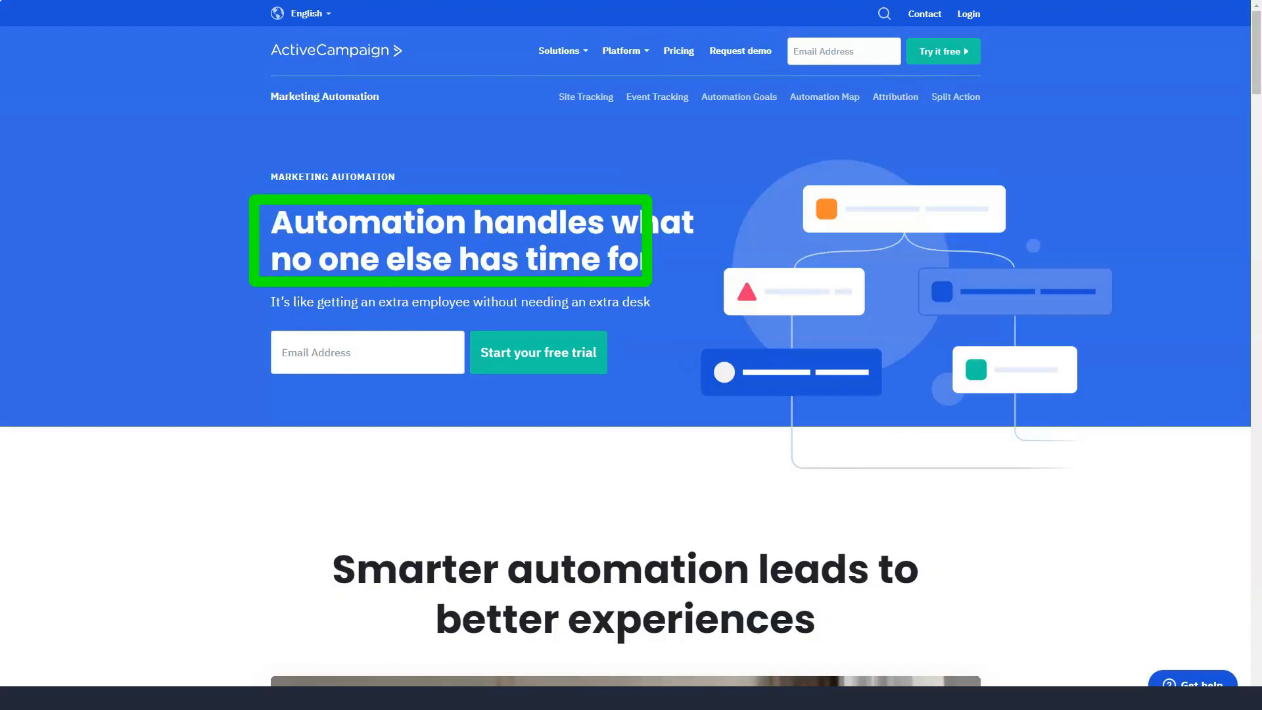
Scroll the Marketing Automation hero down to the 'Smarter automation leads to better experiences' video.
scroll("down", 3)
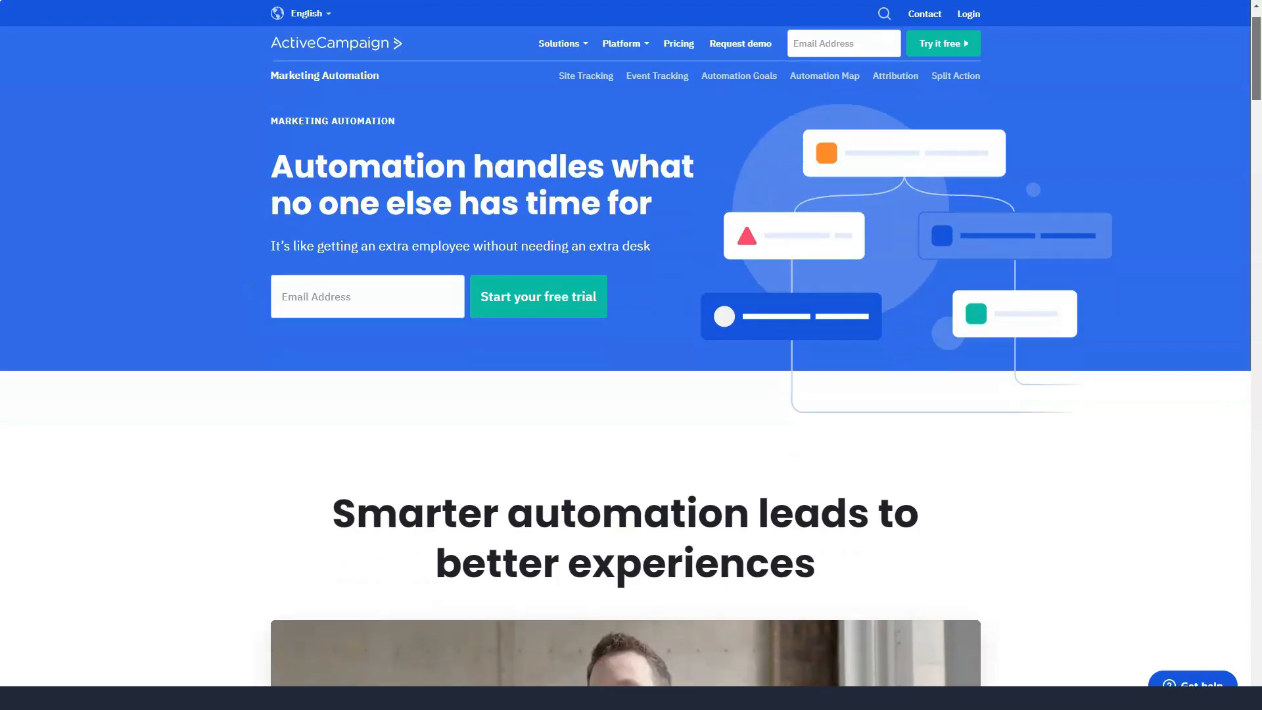
scroll("down", 3)
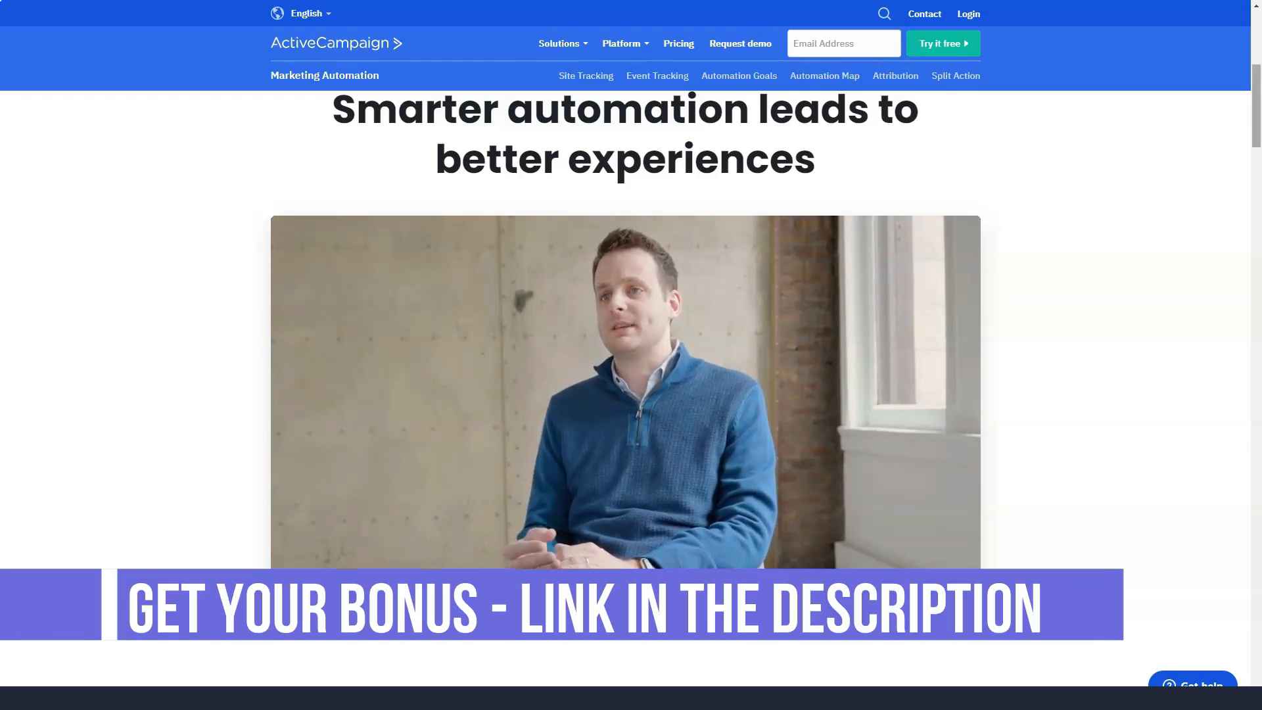
Scroll down to the abandoned-cart recovery workflow examples and free trial signup.
scroll("down", 3)
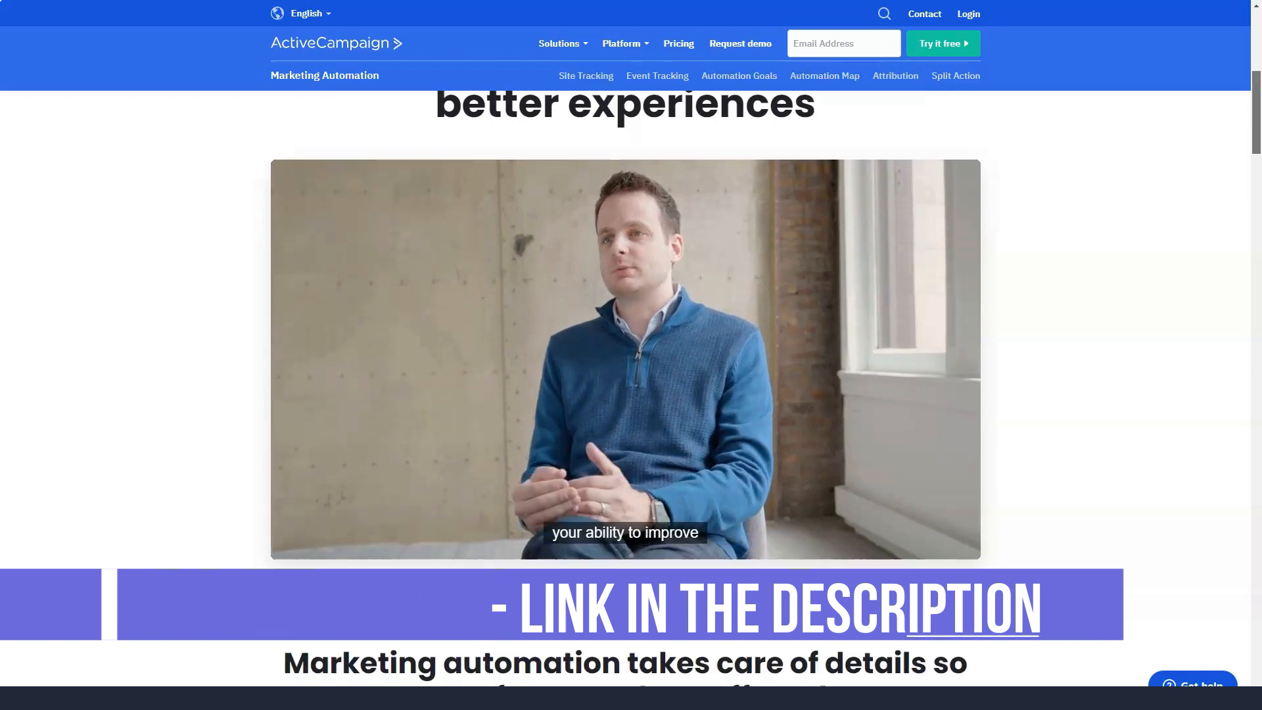
scroll("down", 3)
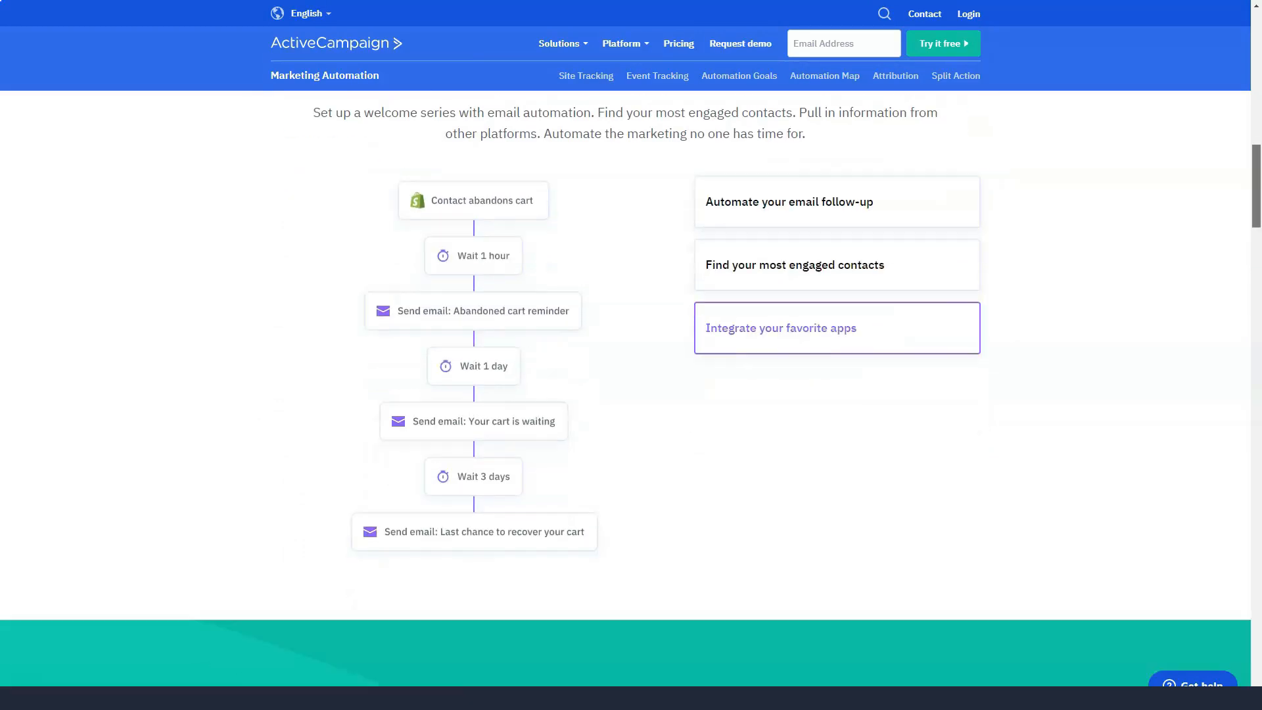
scroll("down", 3)
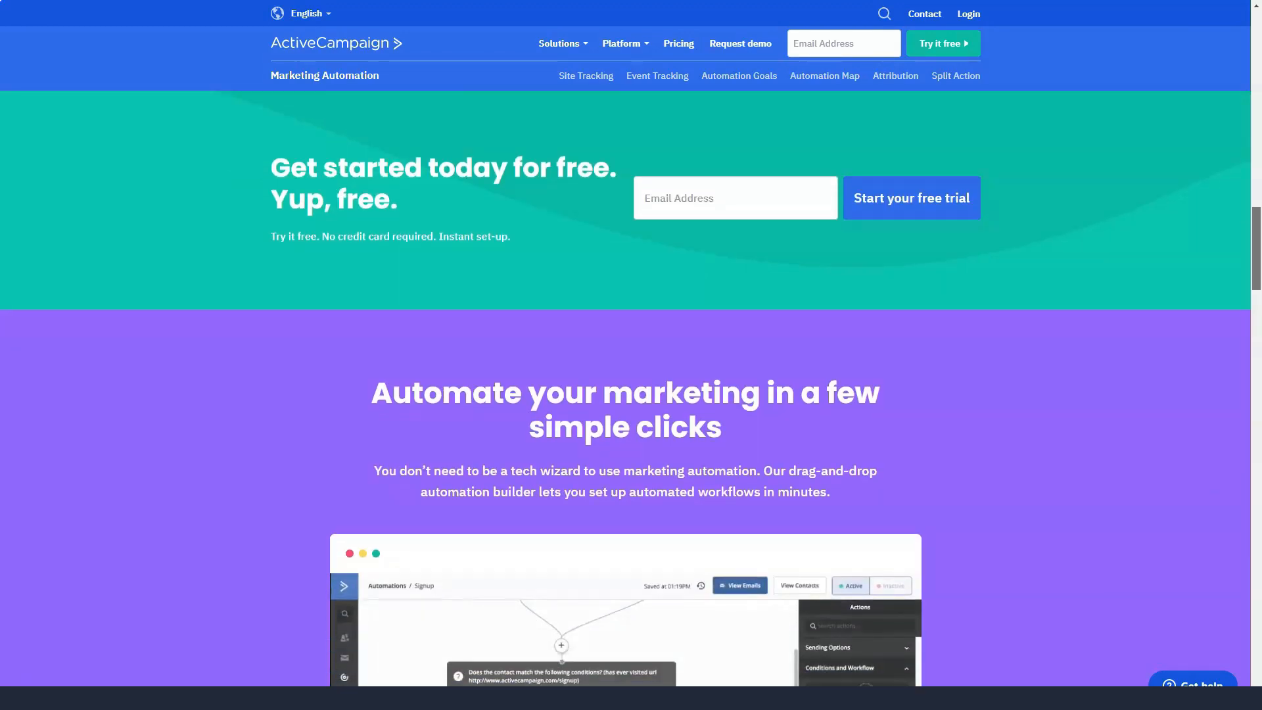
scroll("down", 3)
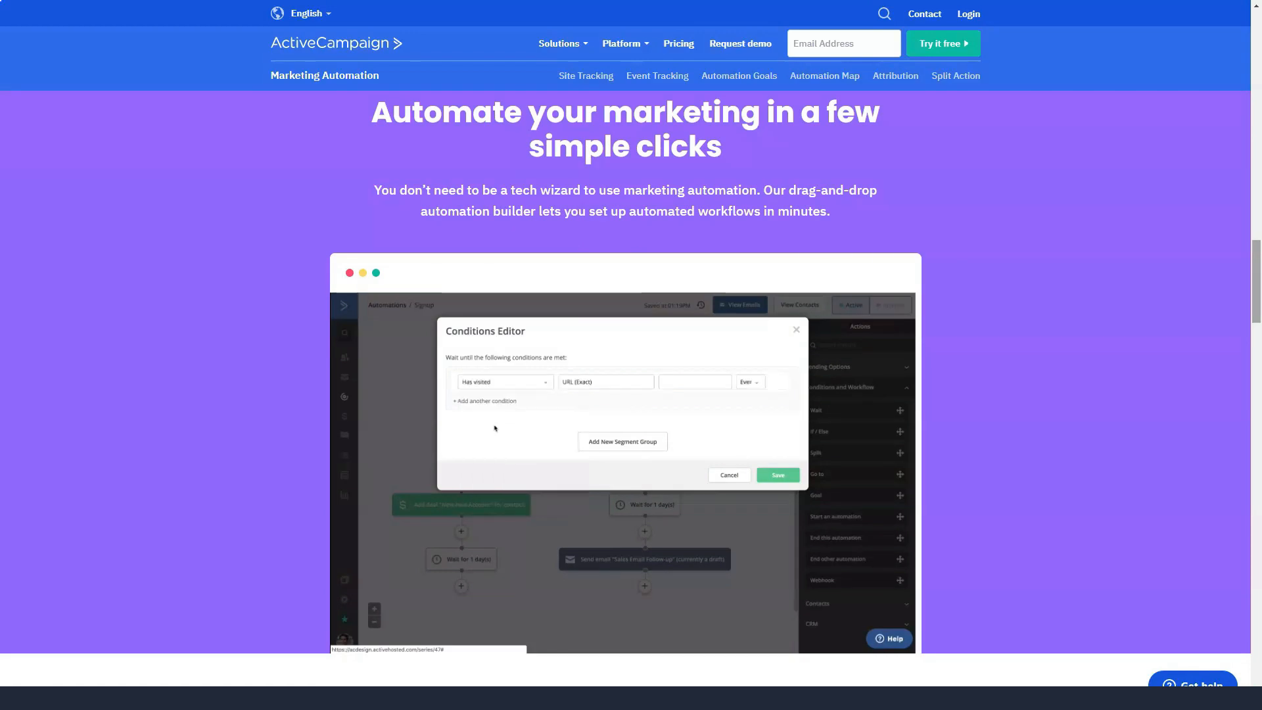
type("http://www.active")
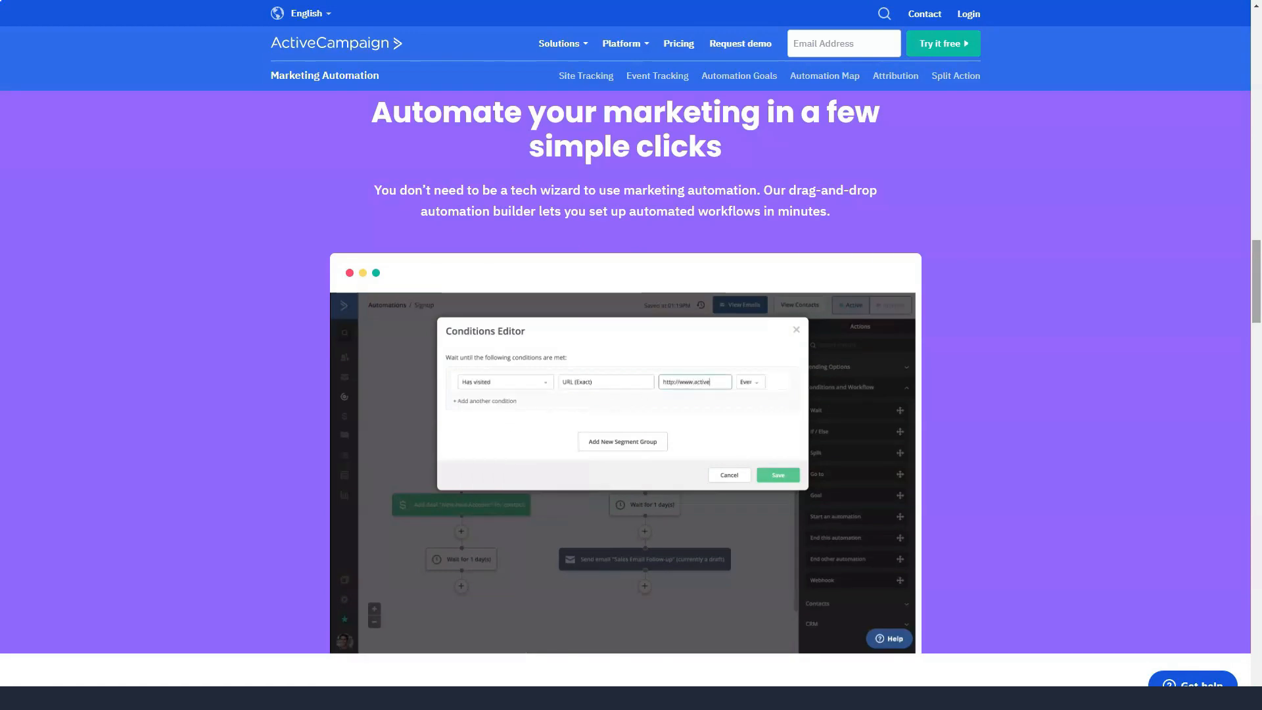
left_click(778, 475)
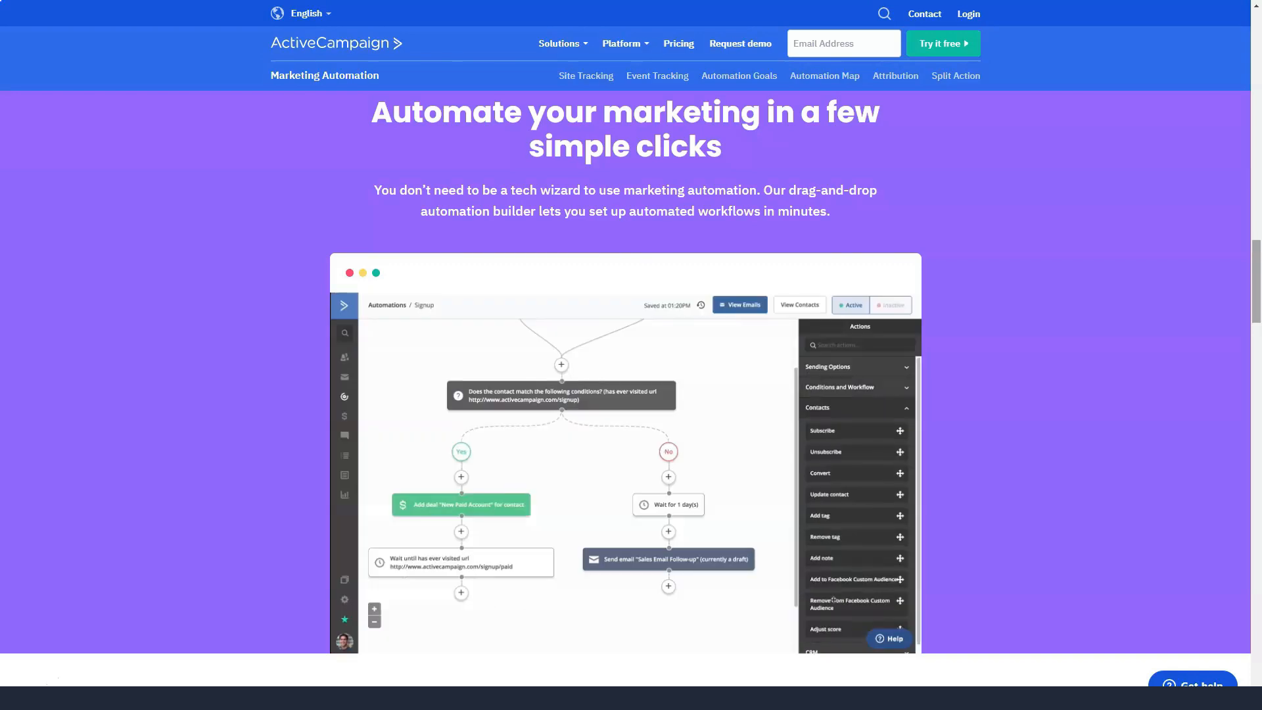
left_click(820, 515)
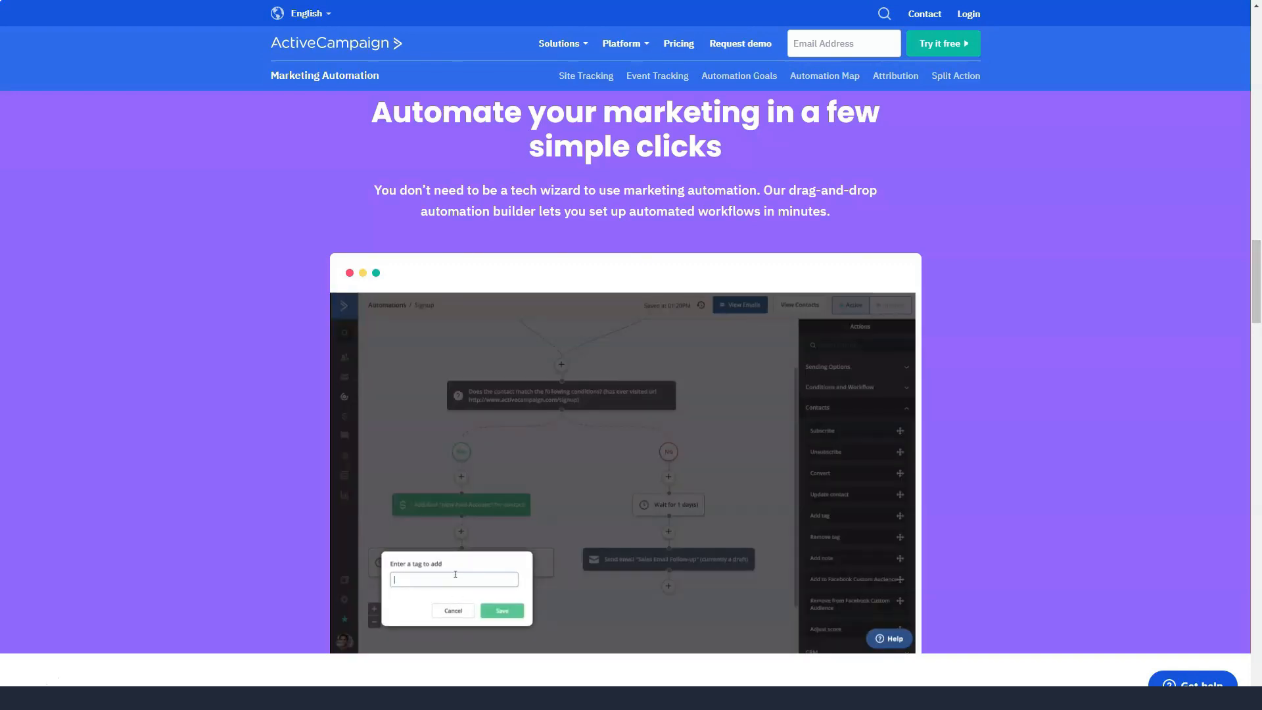
left_click(501, 610)
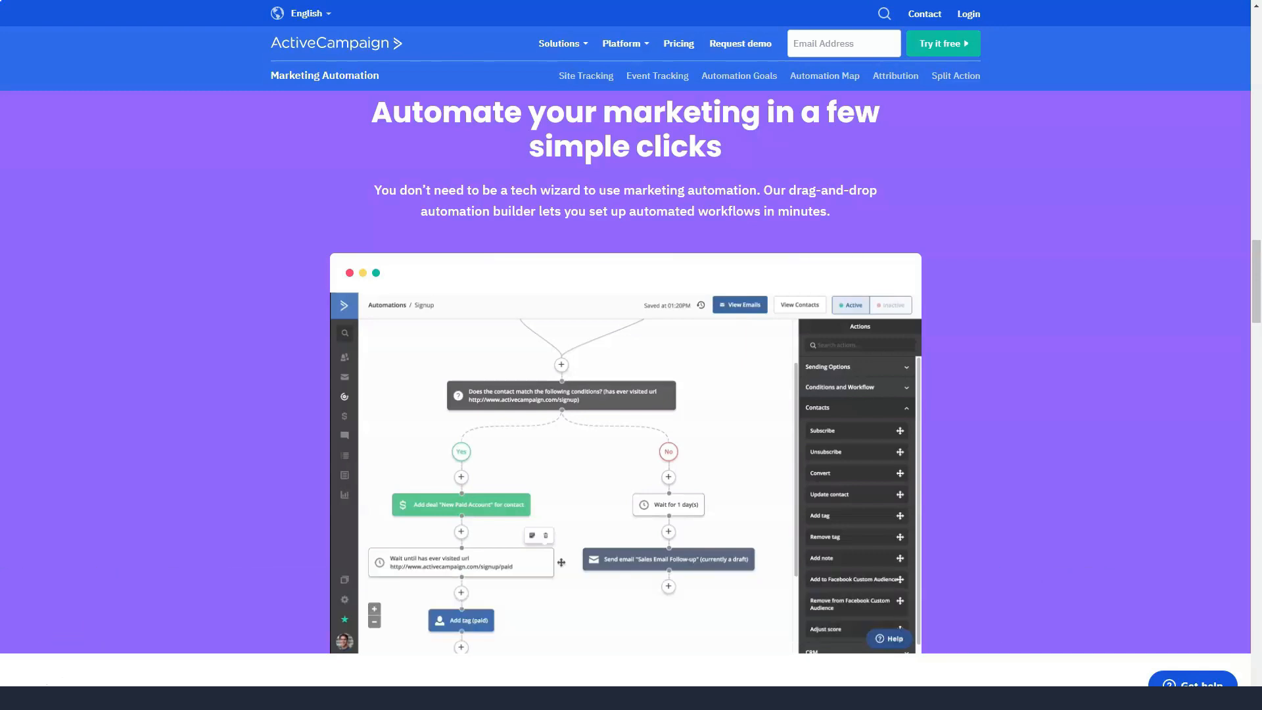
Scroll past the segmentation, automation map, support and integrations sections toward Sales & CRM.
scroll("down", 3)
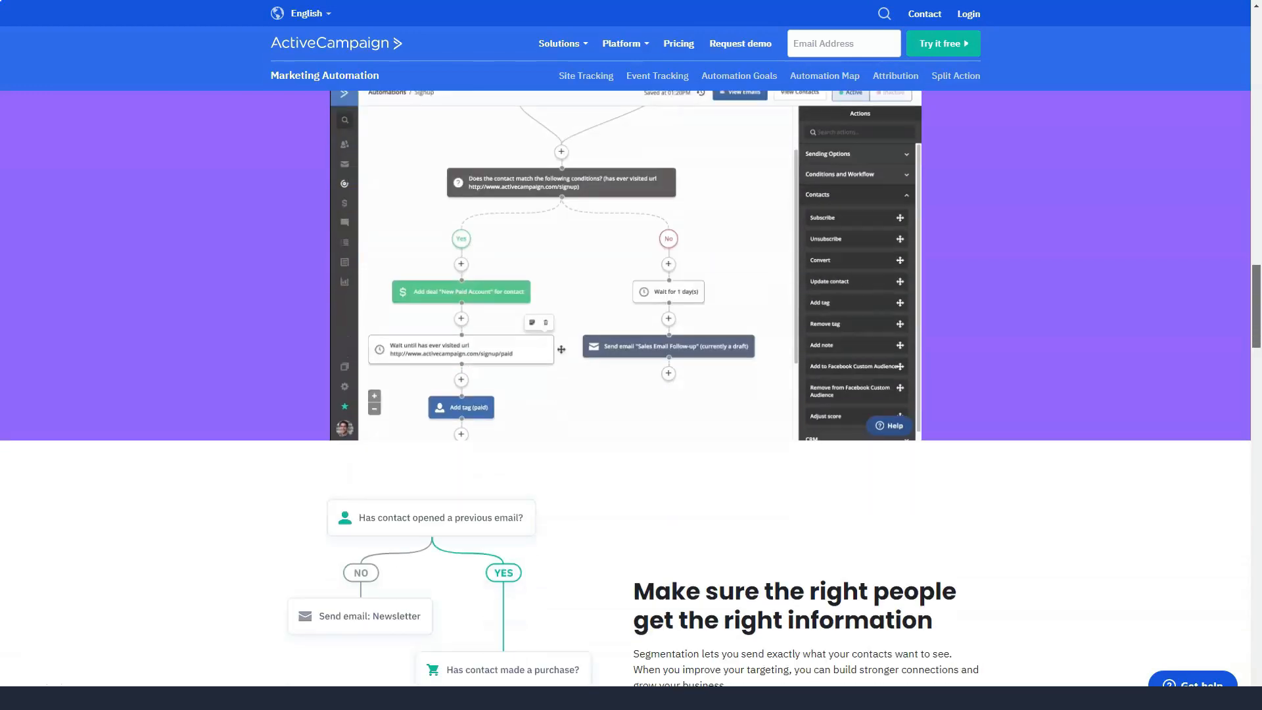
scroll("down", 3)
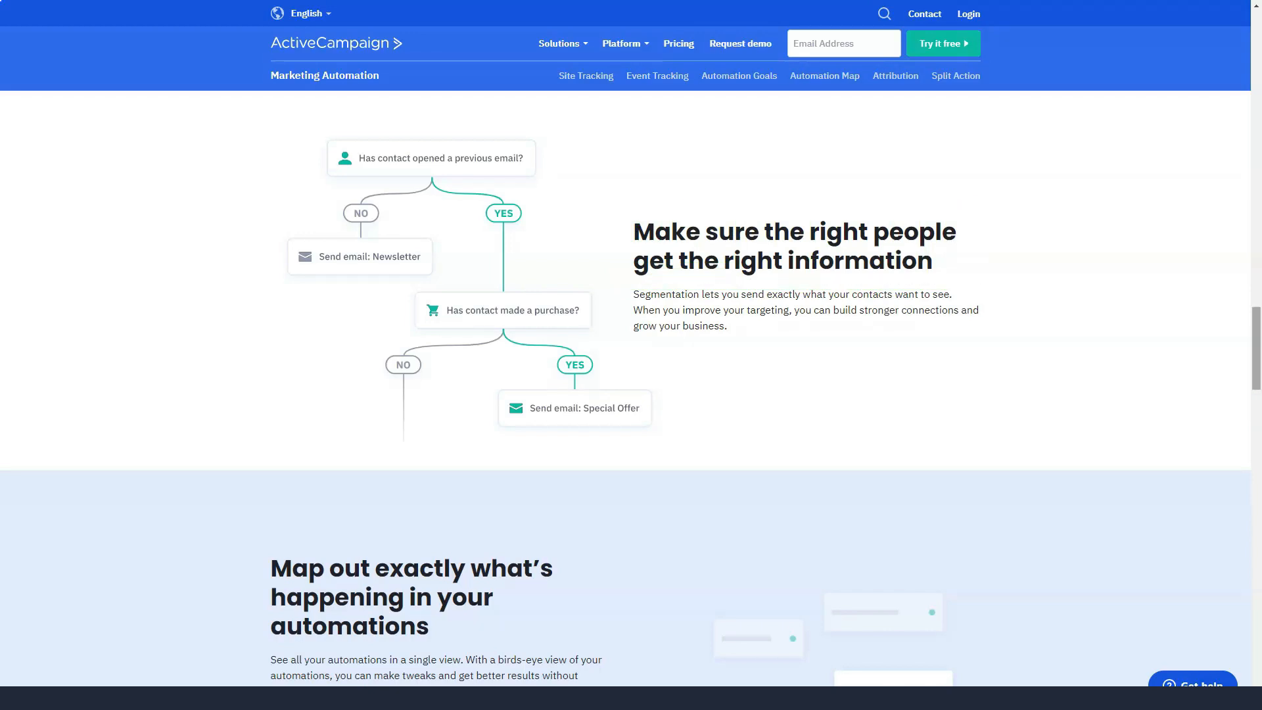
scroll("down", 3)
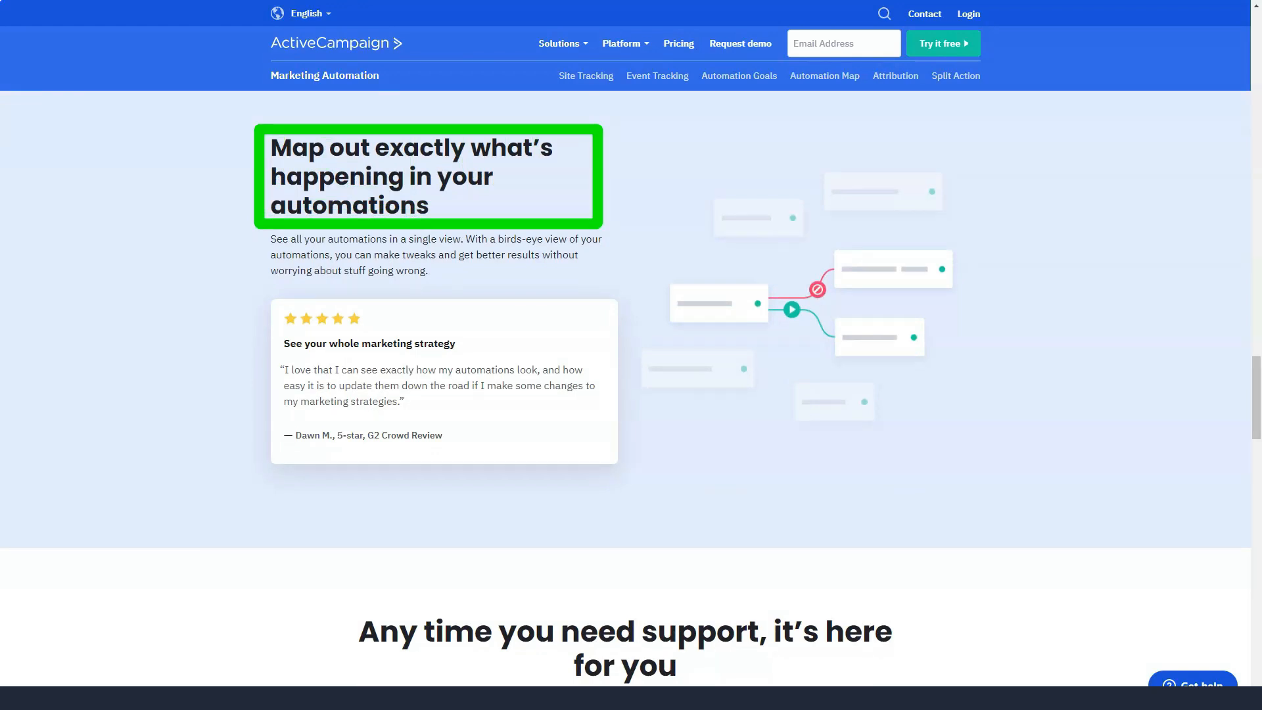
scroll("down", 3)
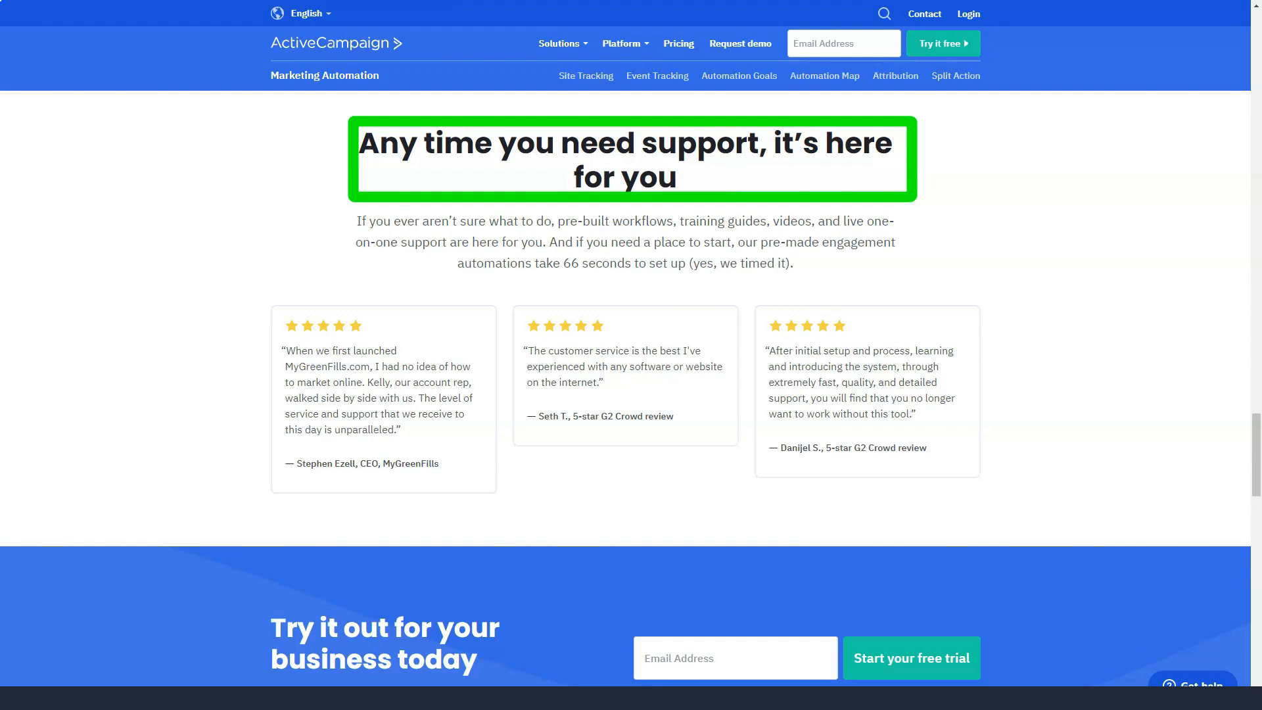
scroll("down", 3)
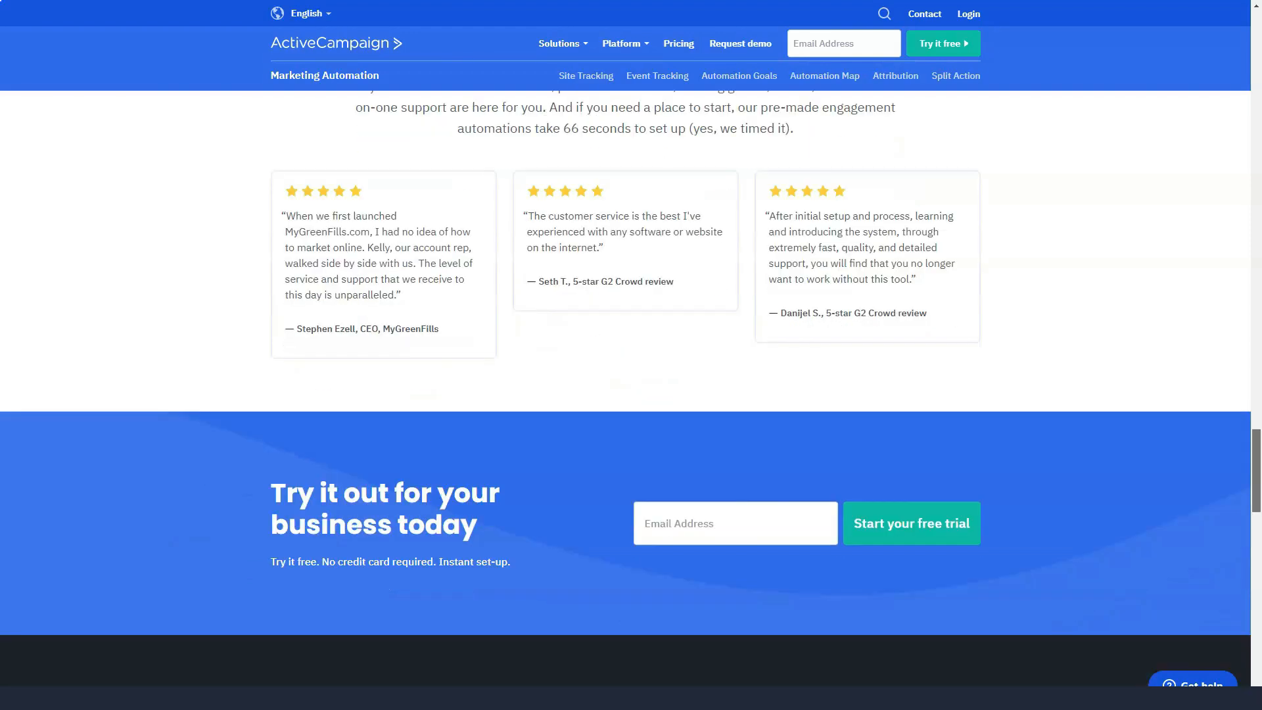
scroll("down", 3)
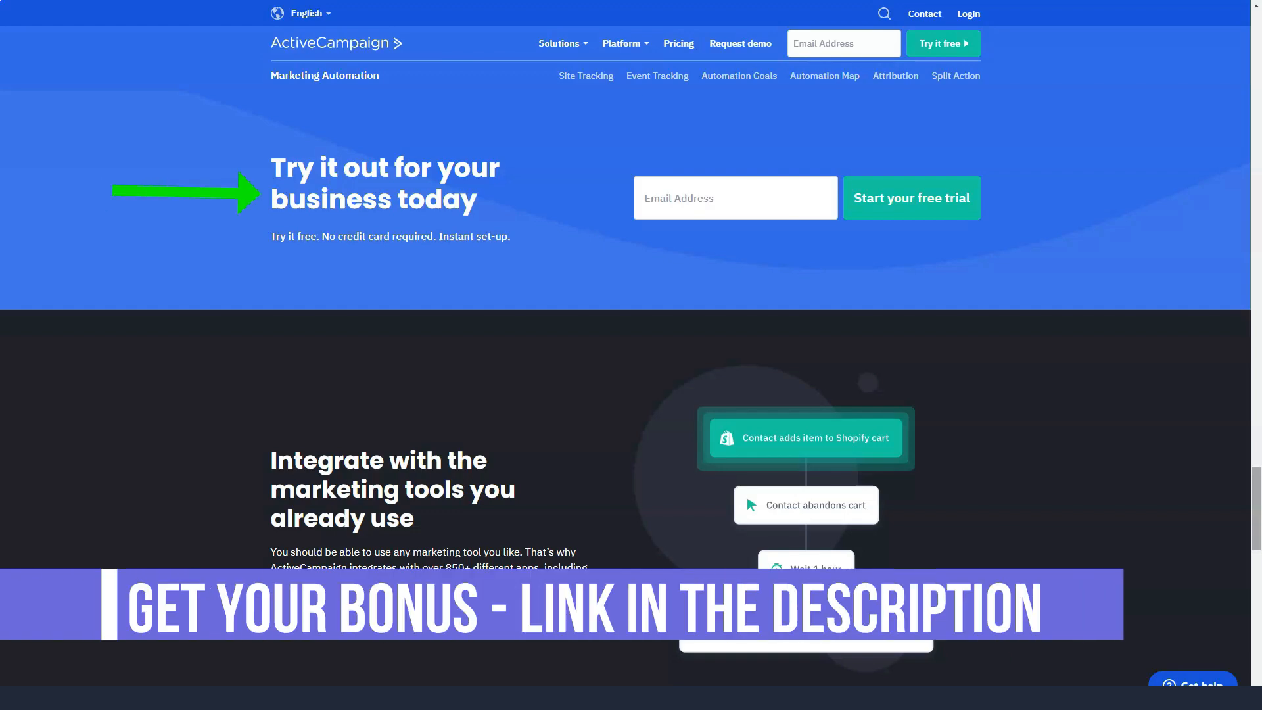
scroll("down", 3)
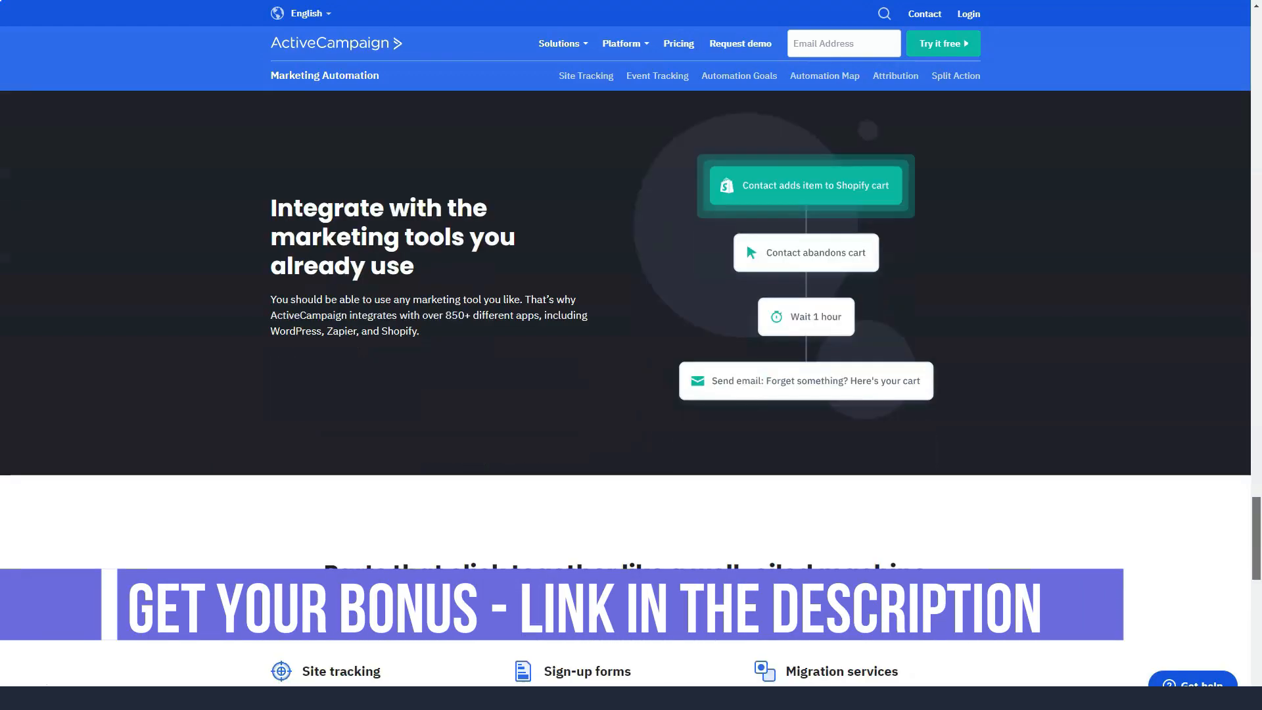
scroll("down", 3)
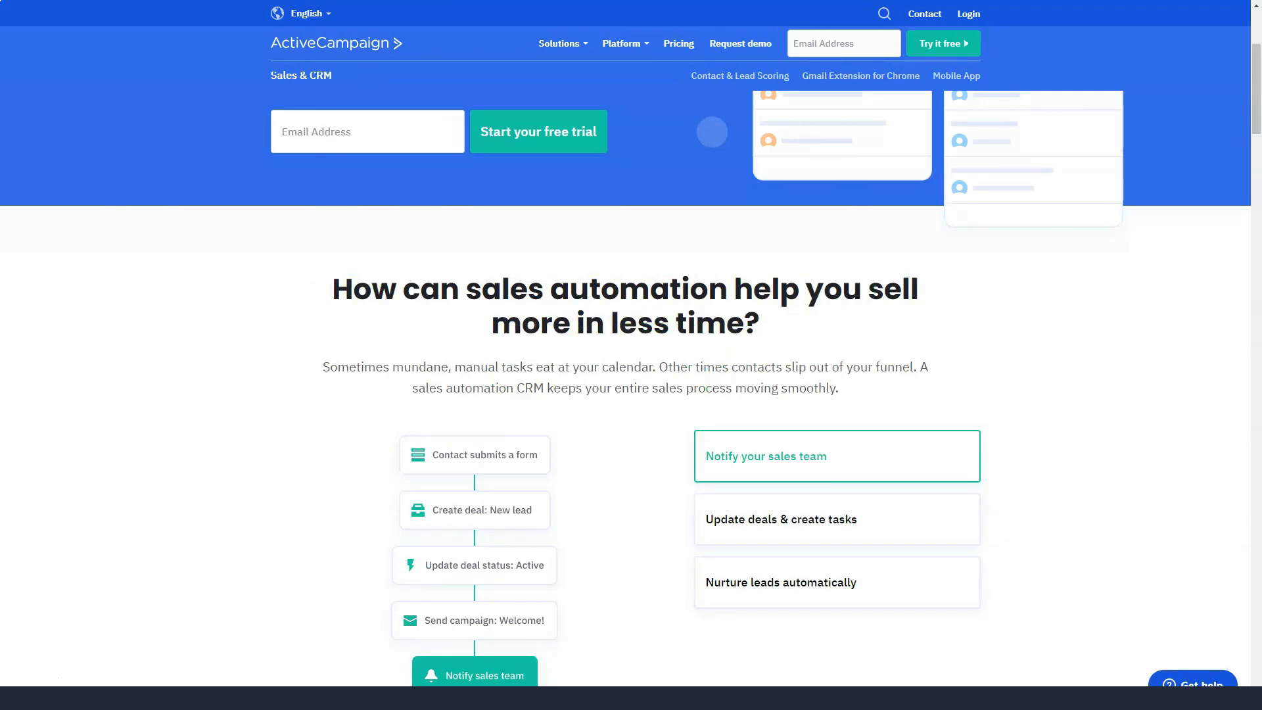
Show the 'Nurture leads automatically' workflow example and scroll to the trial signup.
scroll("down", 3)
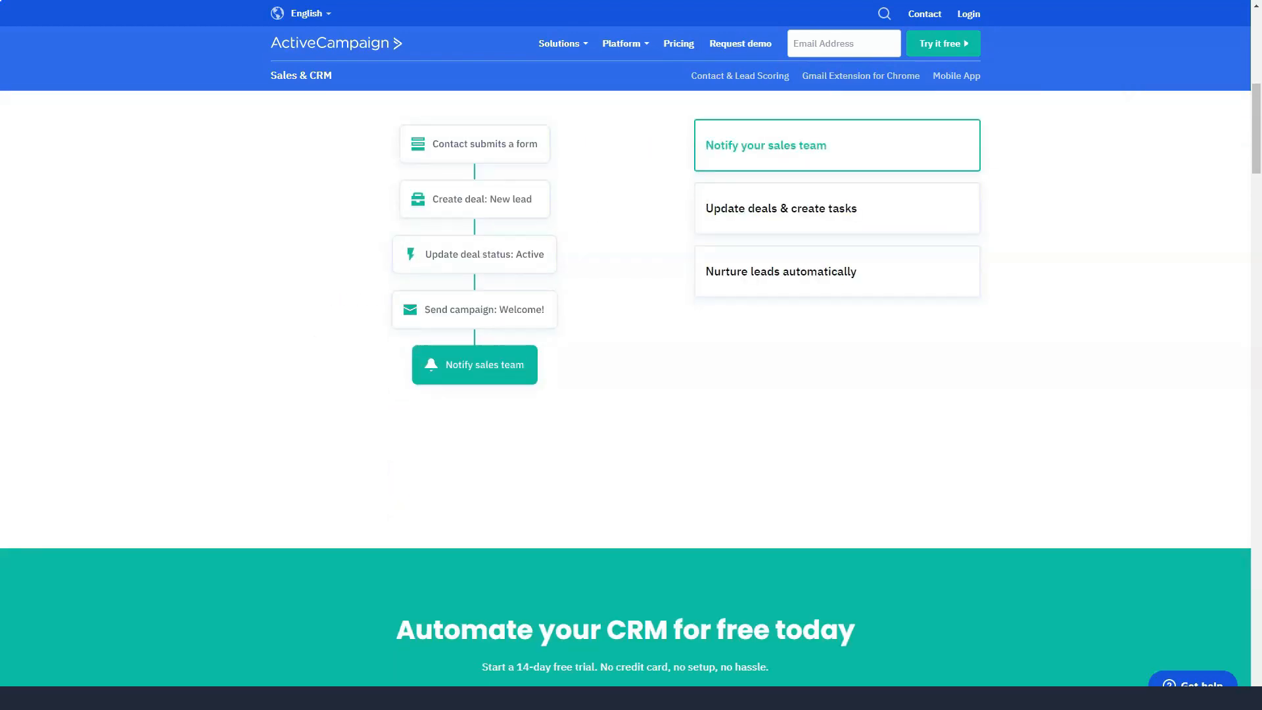
left_click(836, 271)
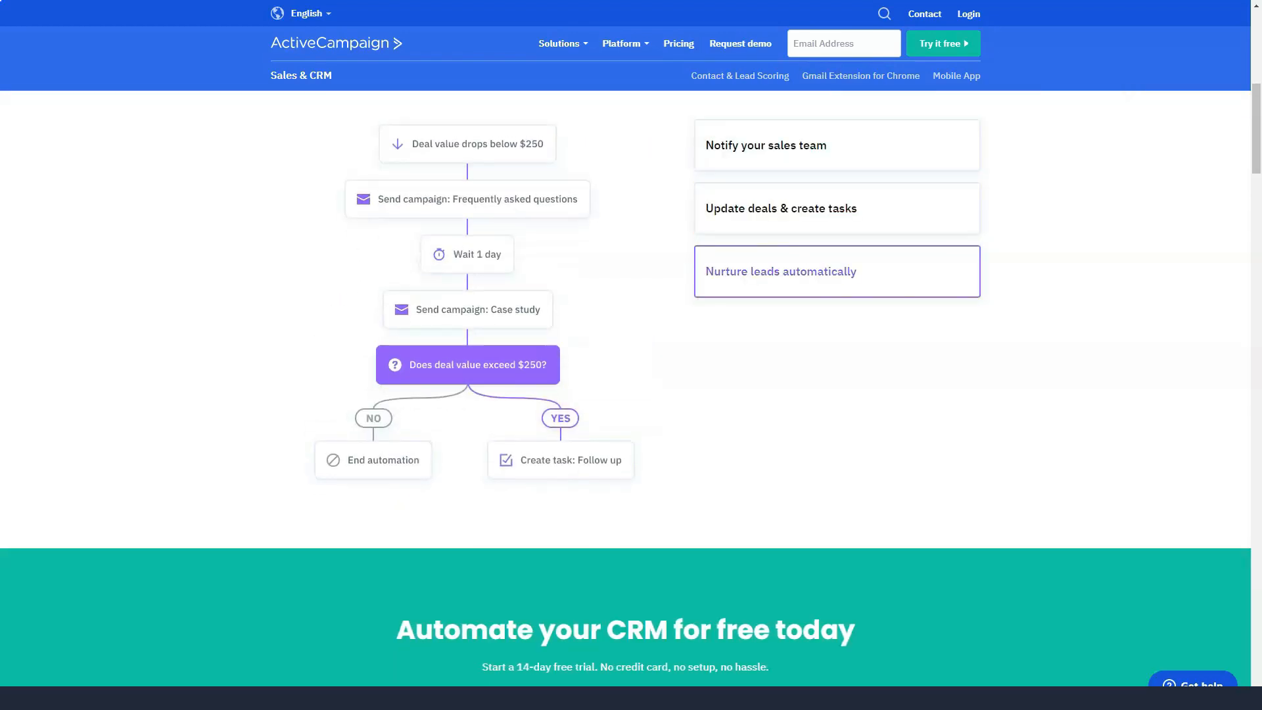
scroll("down", 3)
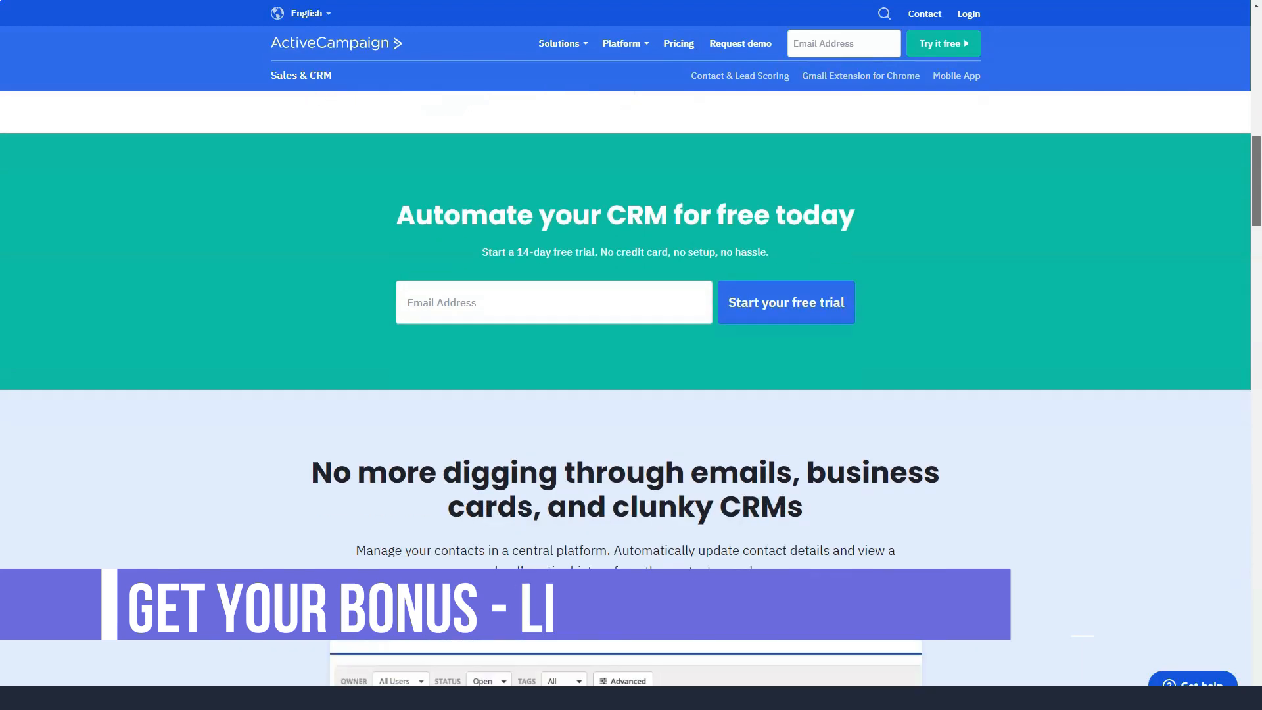
scroll("down", 3)
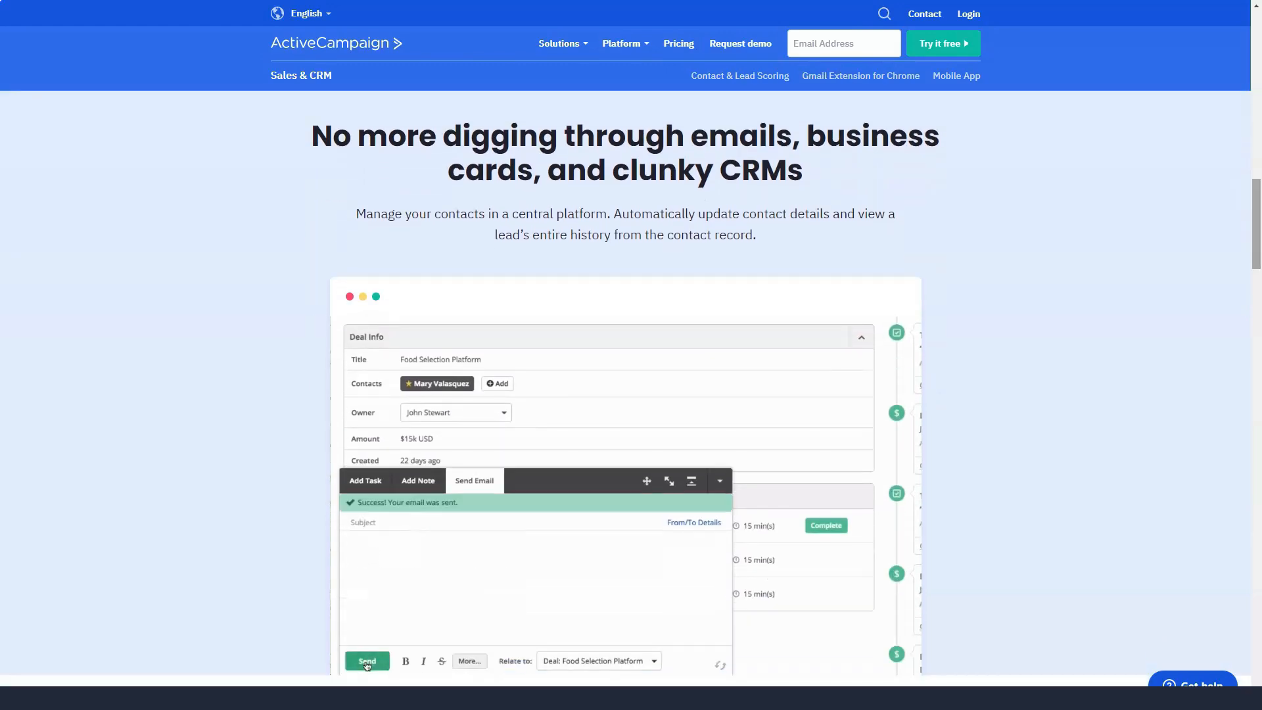
Step through the 'No more digging through emails' contact record demo and reach the sales contacts section.
left_click(367, 662)
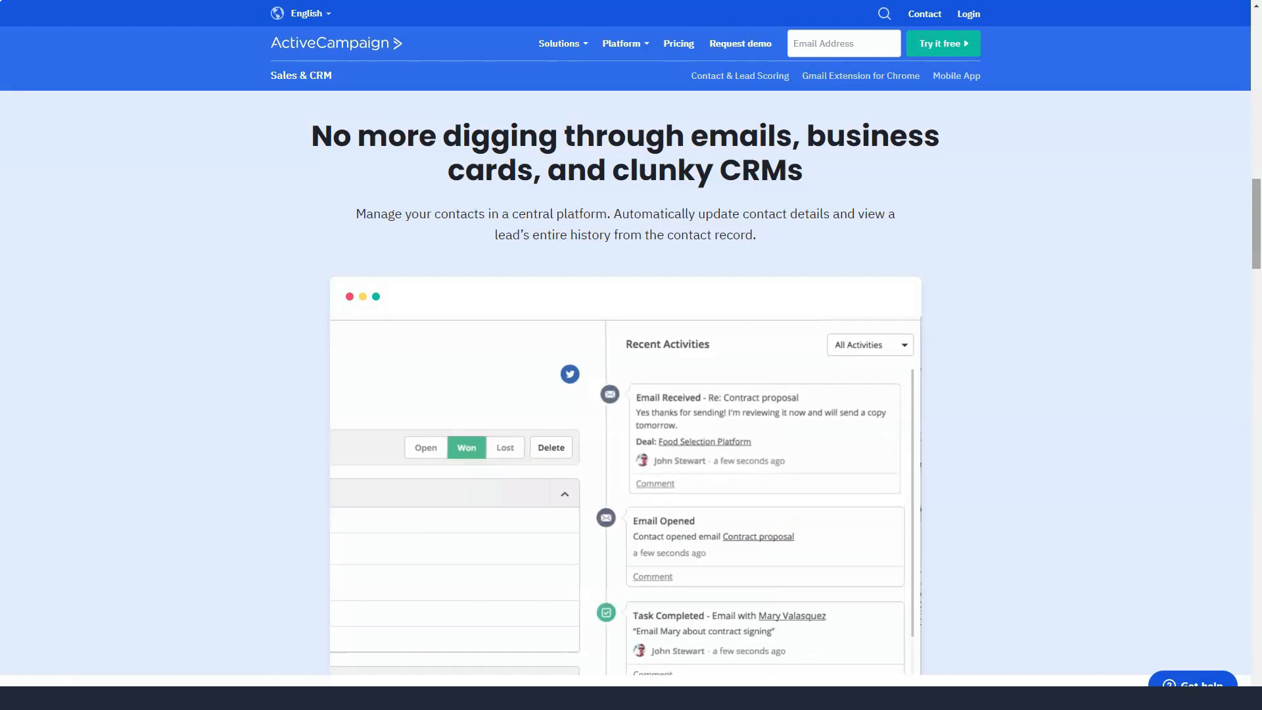
left_click(717, 397)
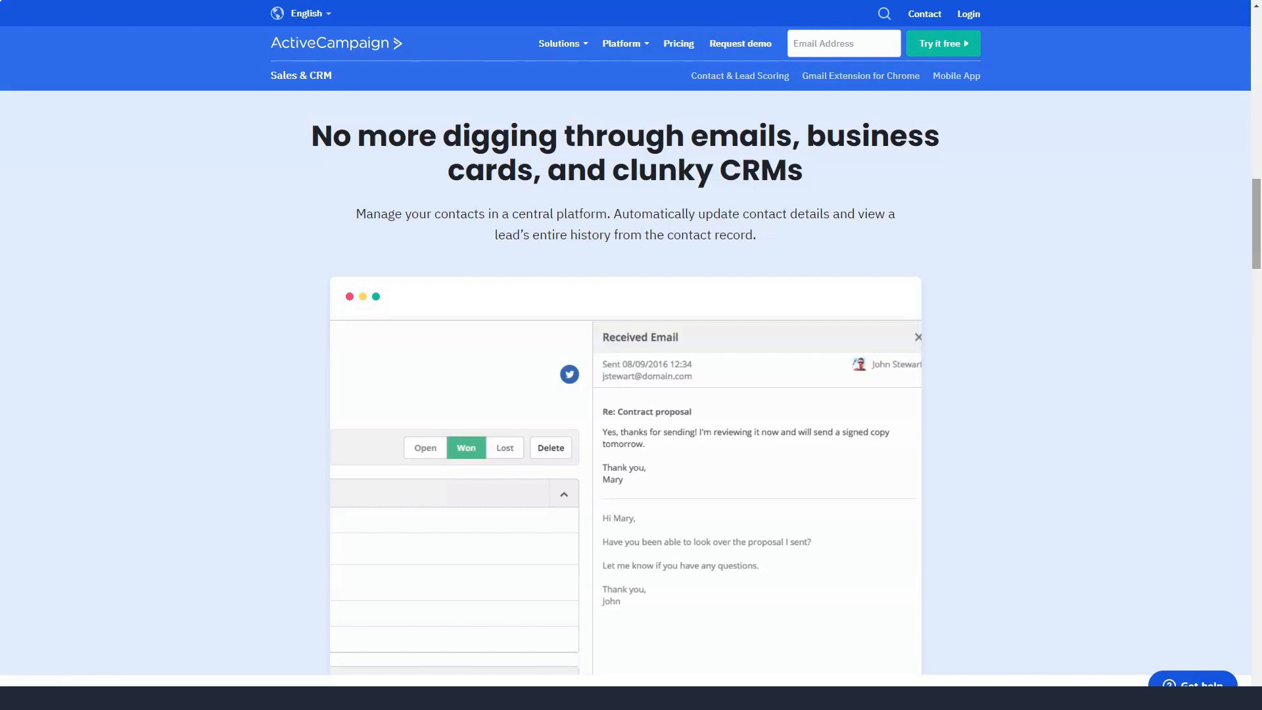
scroll("down", 3)
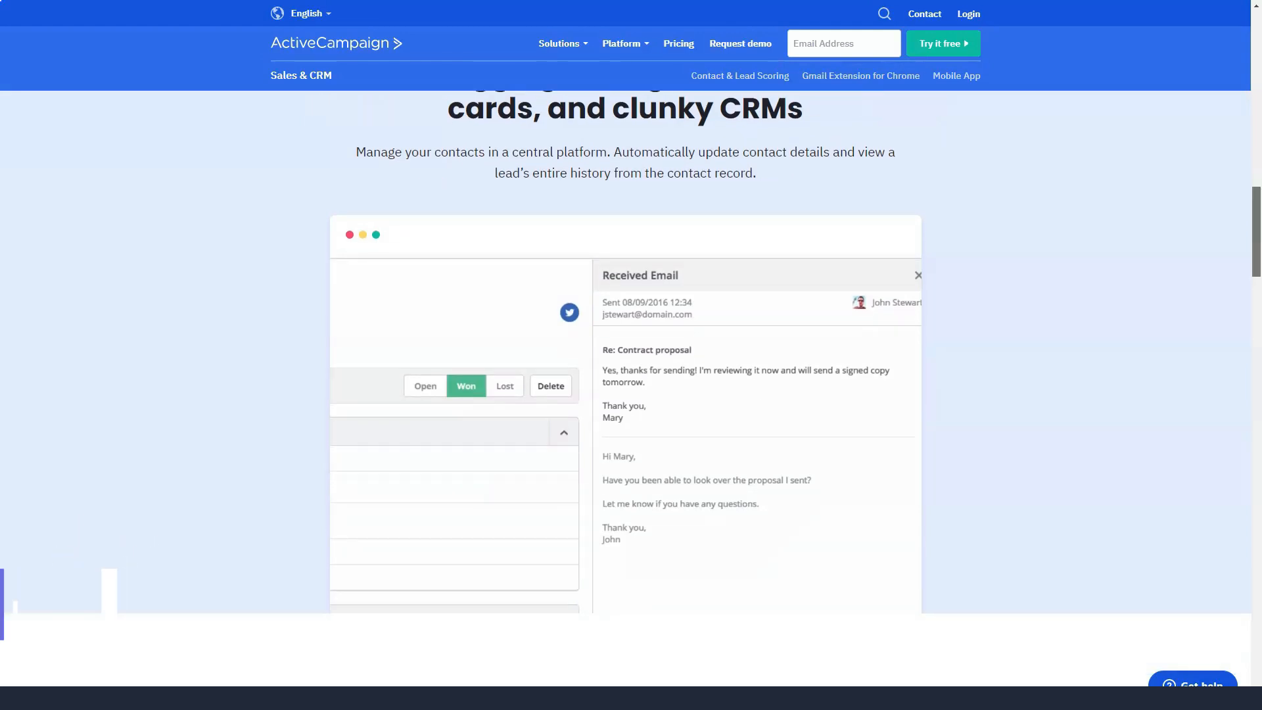
scroll("down", 3)
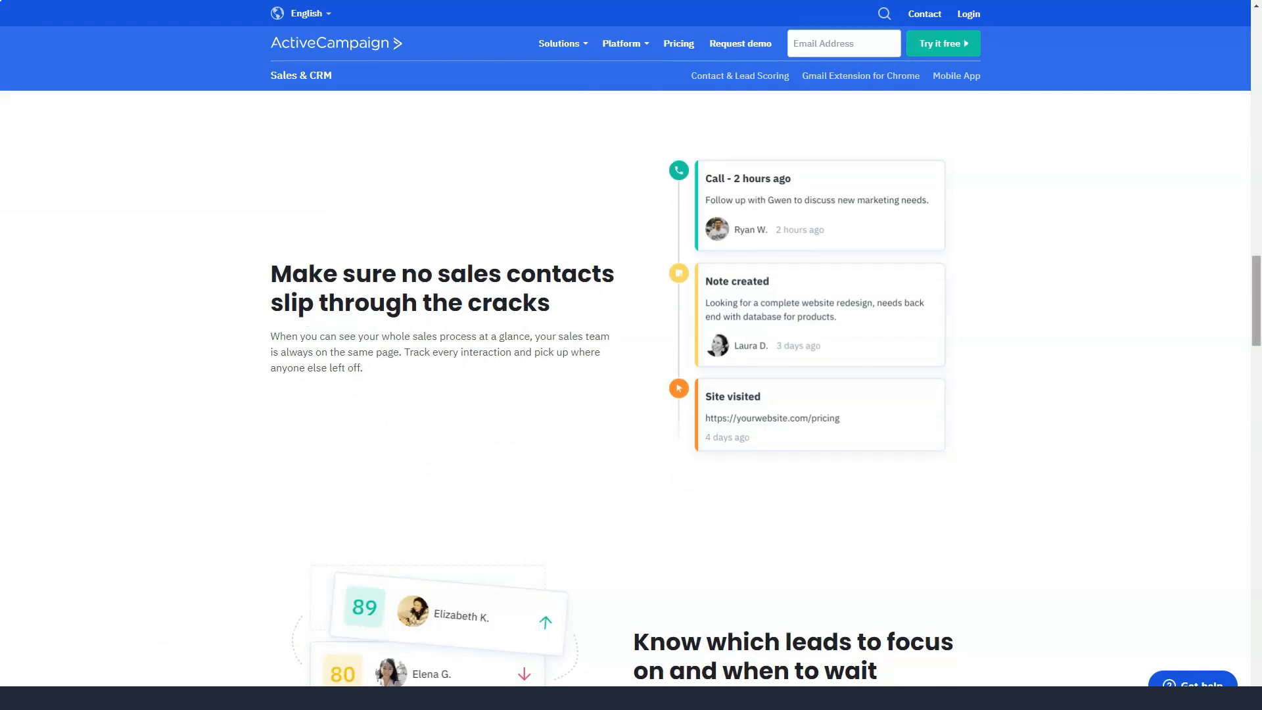
Scroll through the Sales & CRM integrations and automation sections down to the pricing plan comparison.
scroll("down", 3)
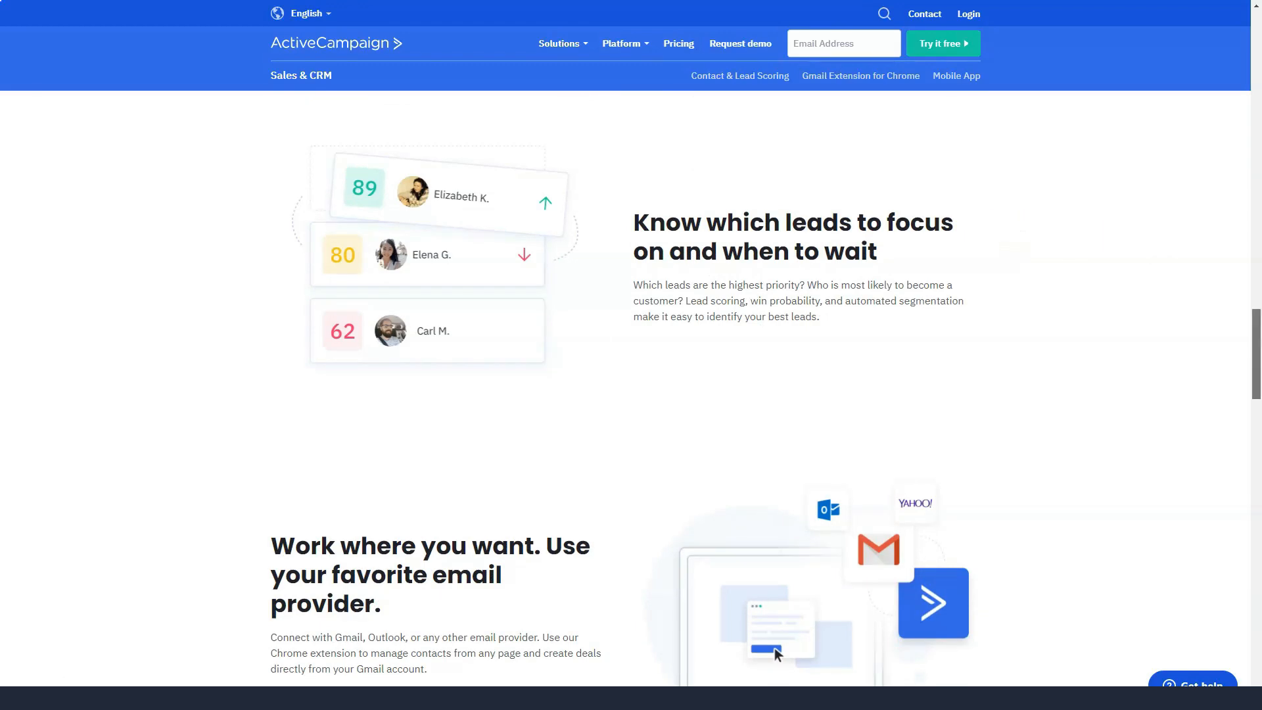
scroll("down", 3)
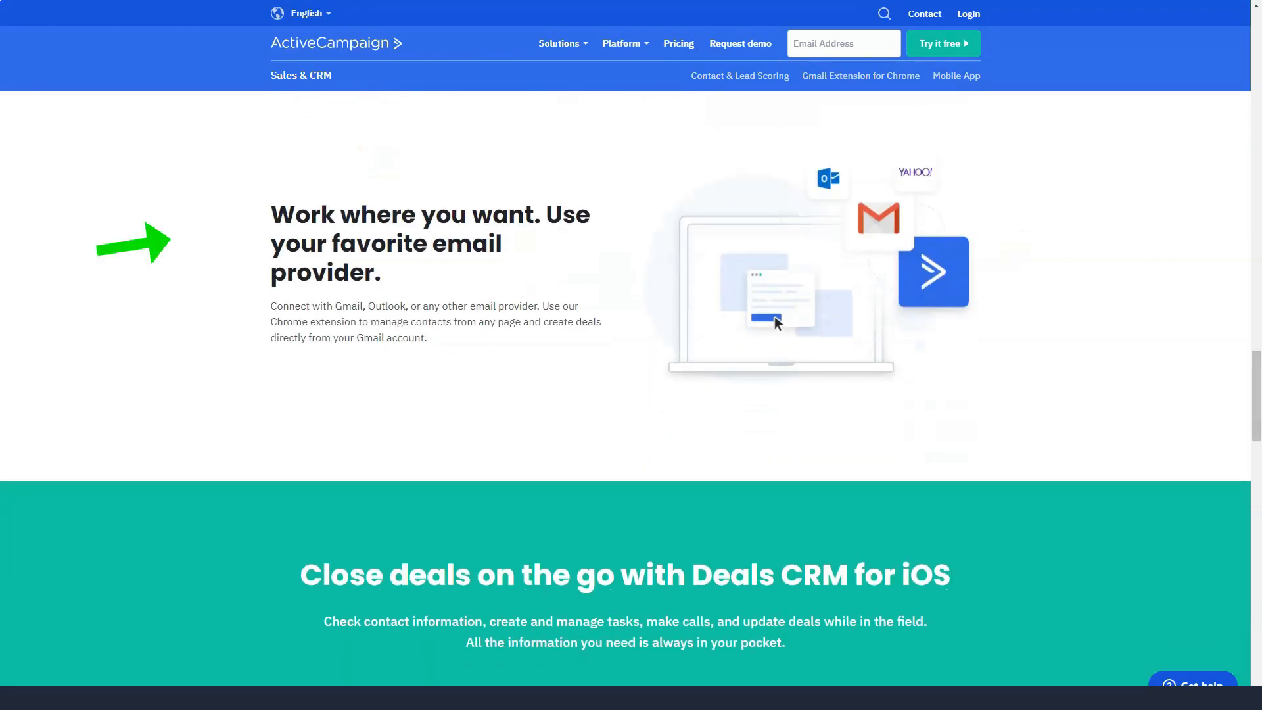
scroll("down", 3)
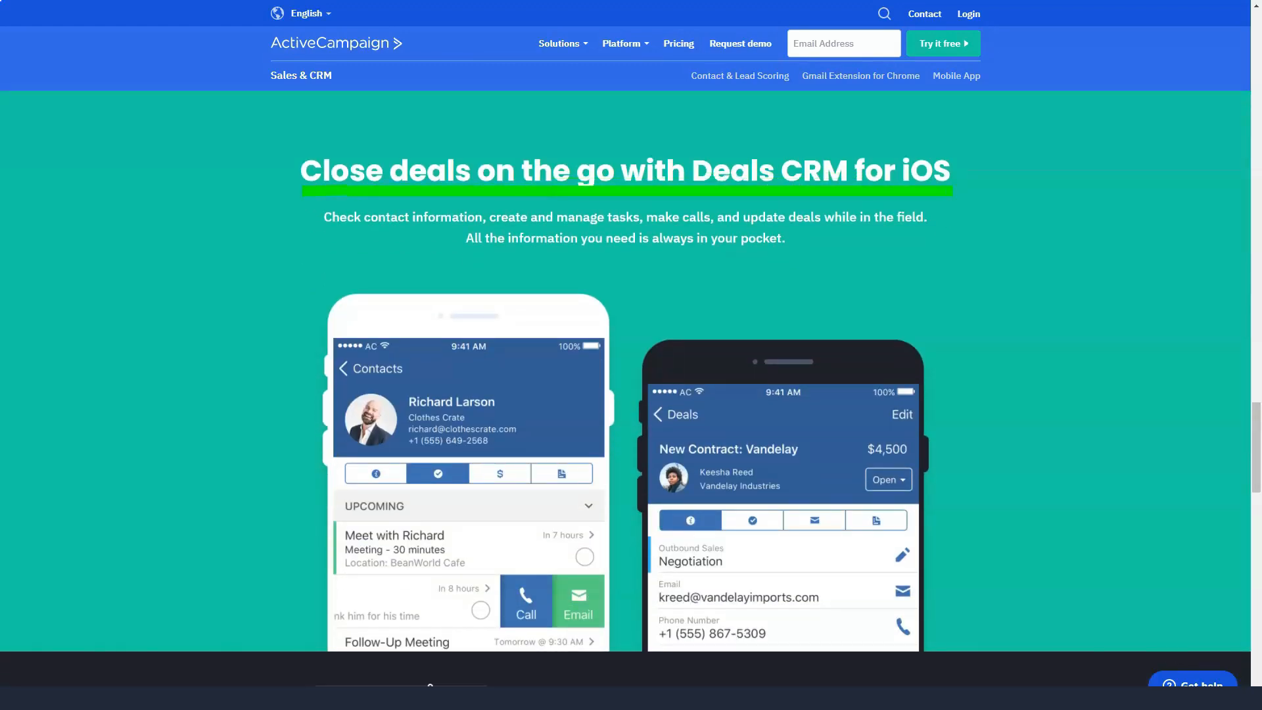
scroll("down", 3)
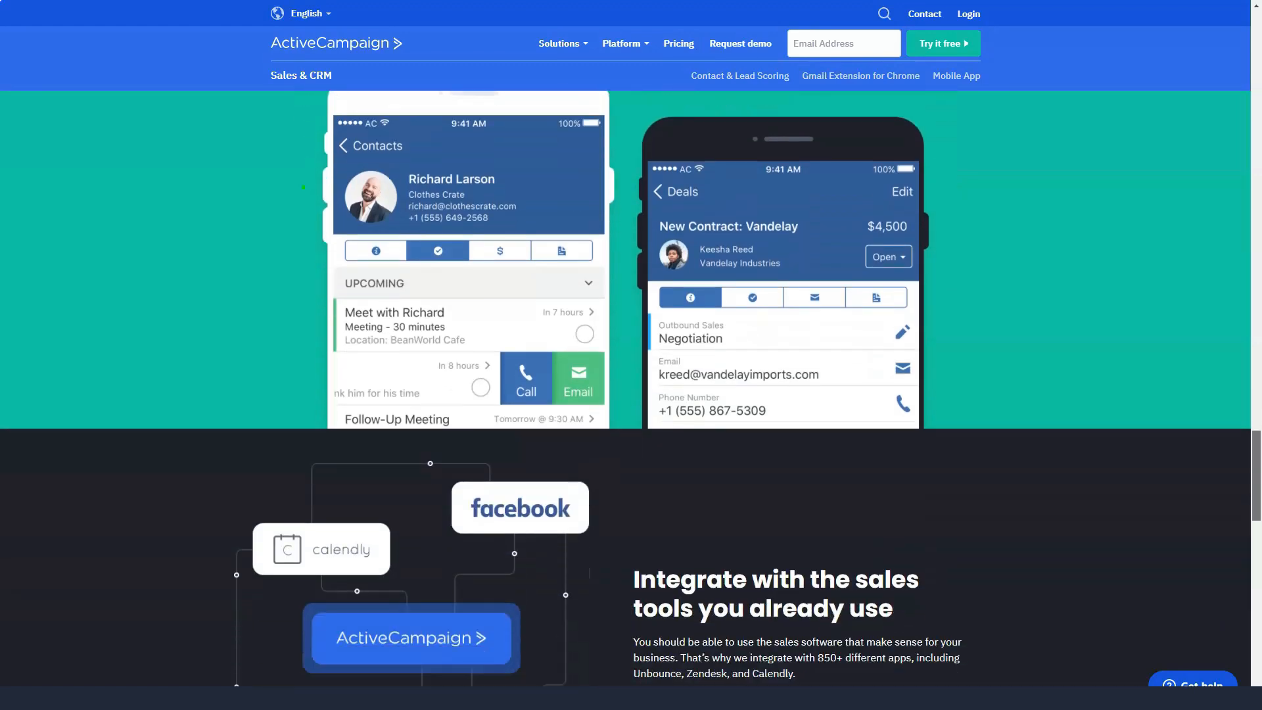
scroll("down", 3)
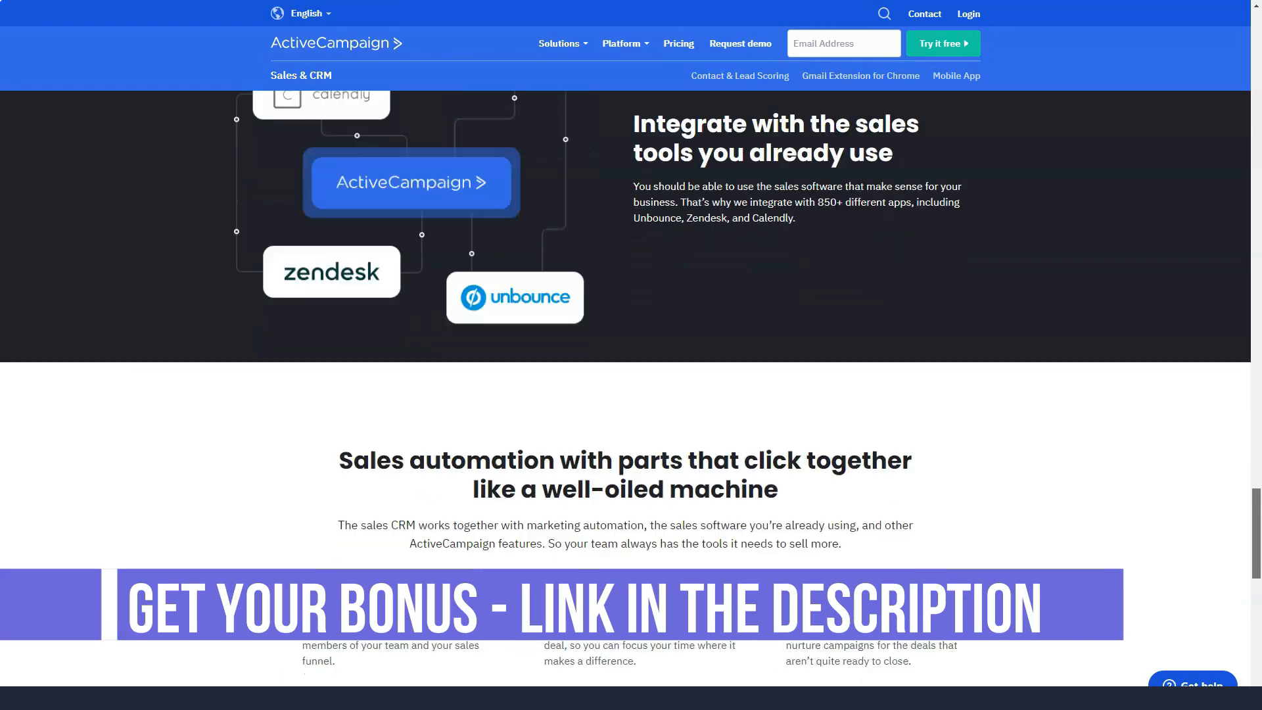
scroll("down", 3)
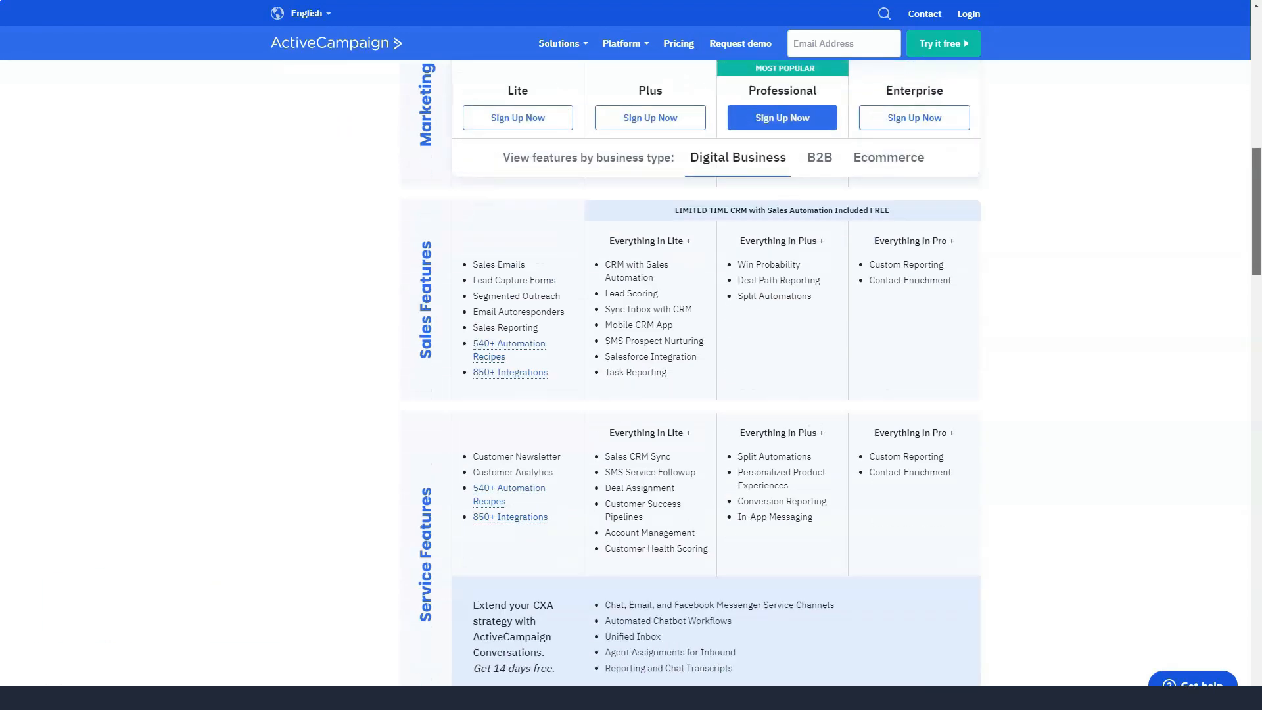
Scroll past support features and G2 awards to the FAQ and expand 'What is a contact?'.
scroll("down", 3)
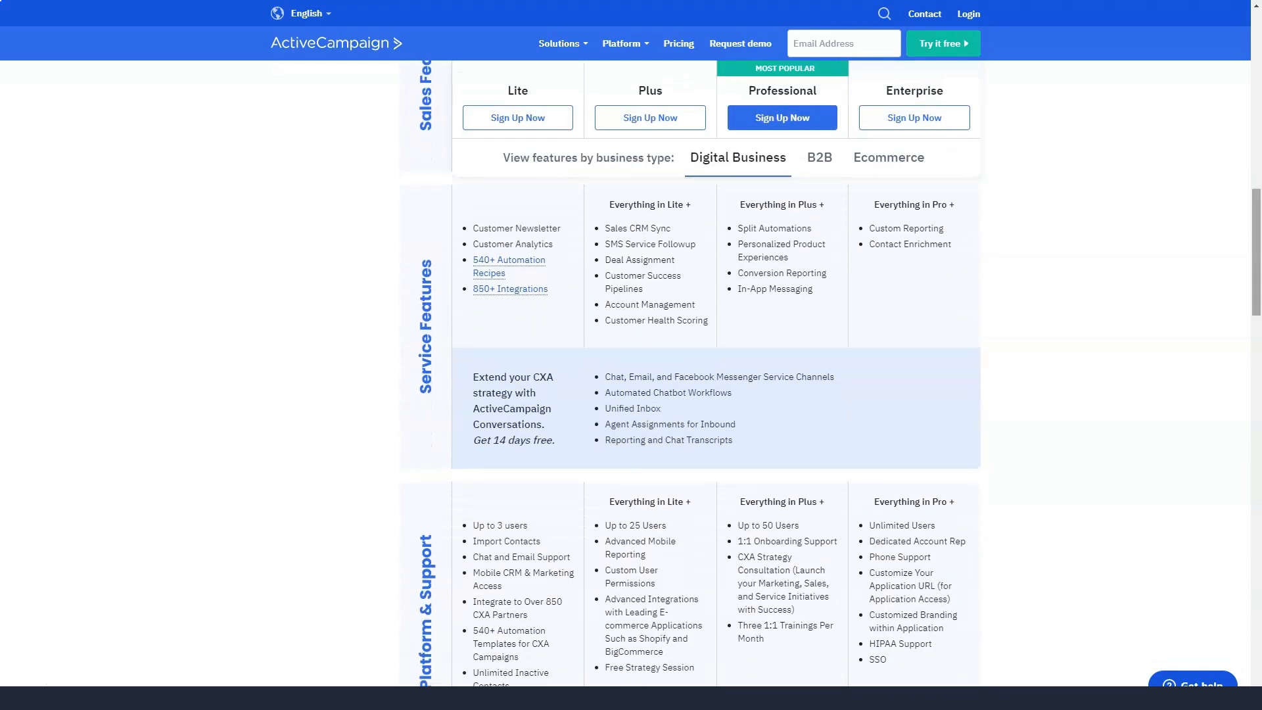
scroll("down", 3)
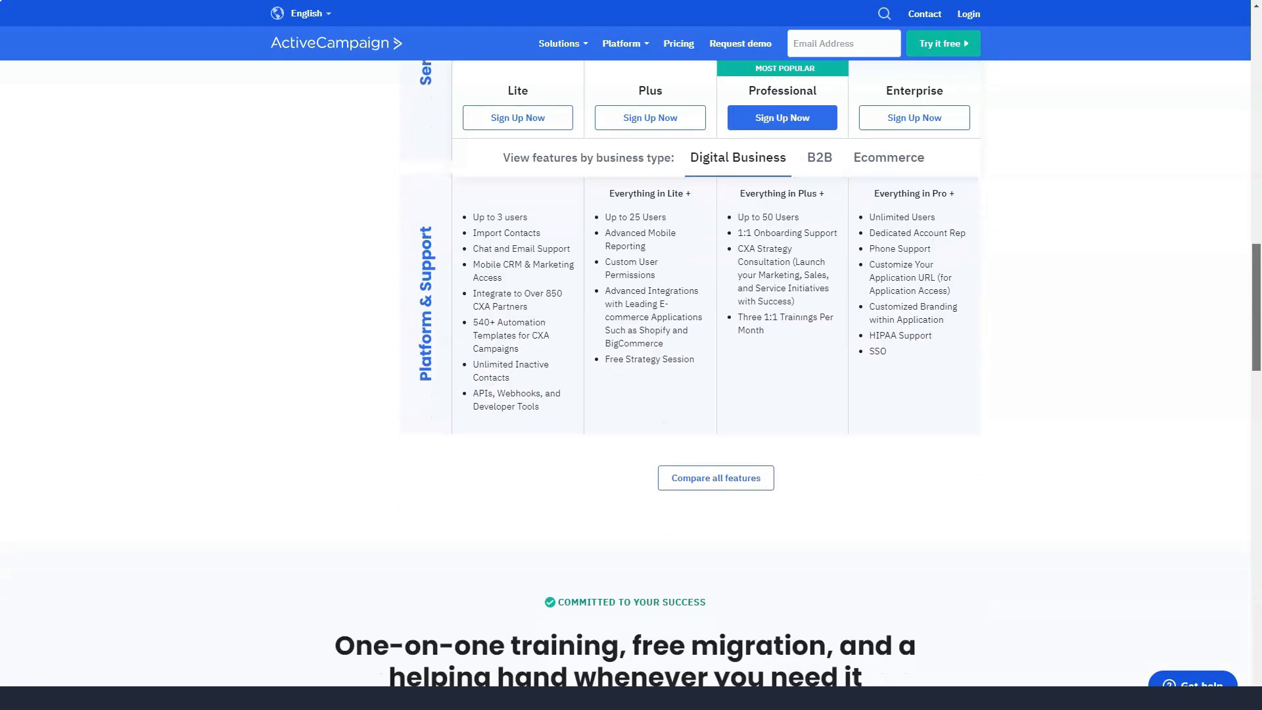
scroll("down", 3)
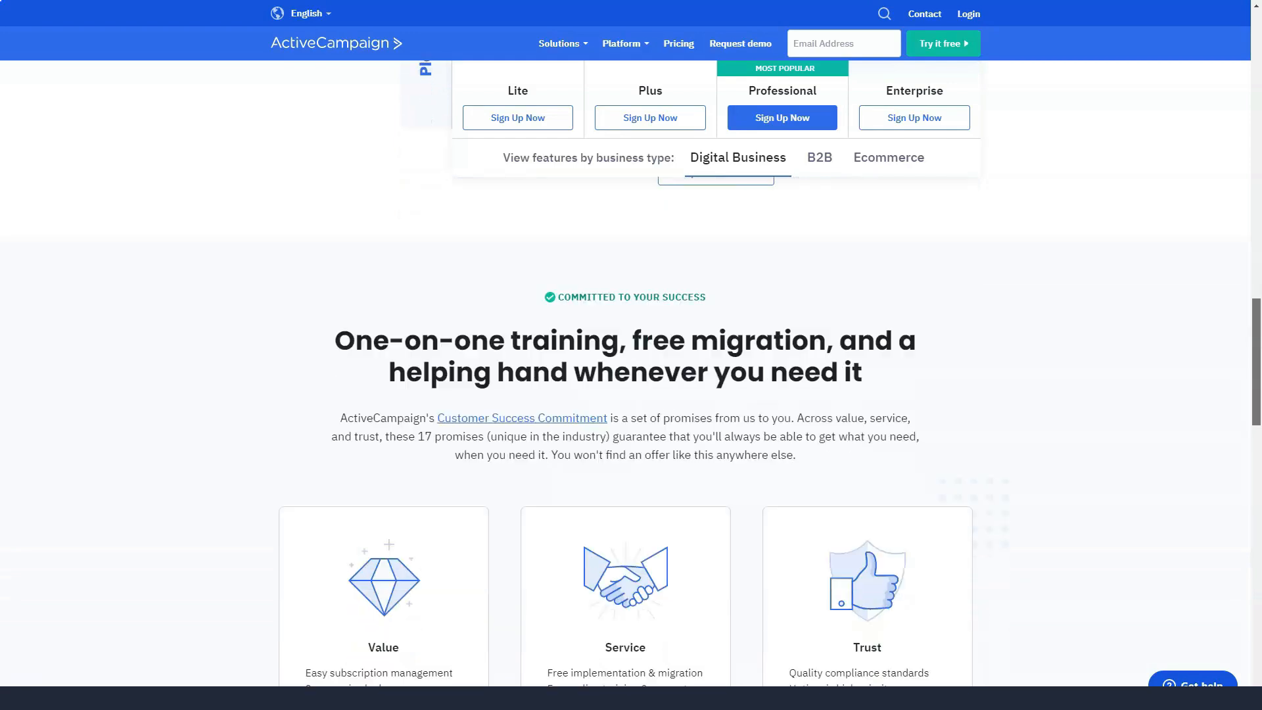
scroll("down", 3)
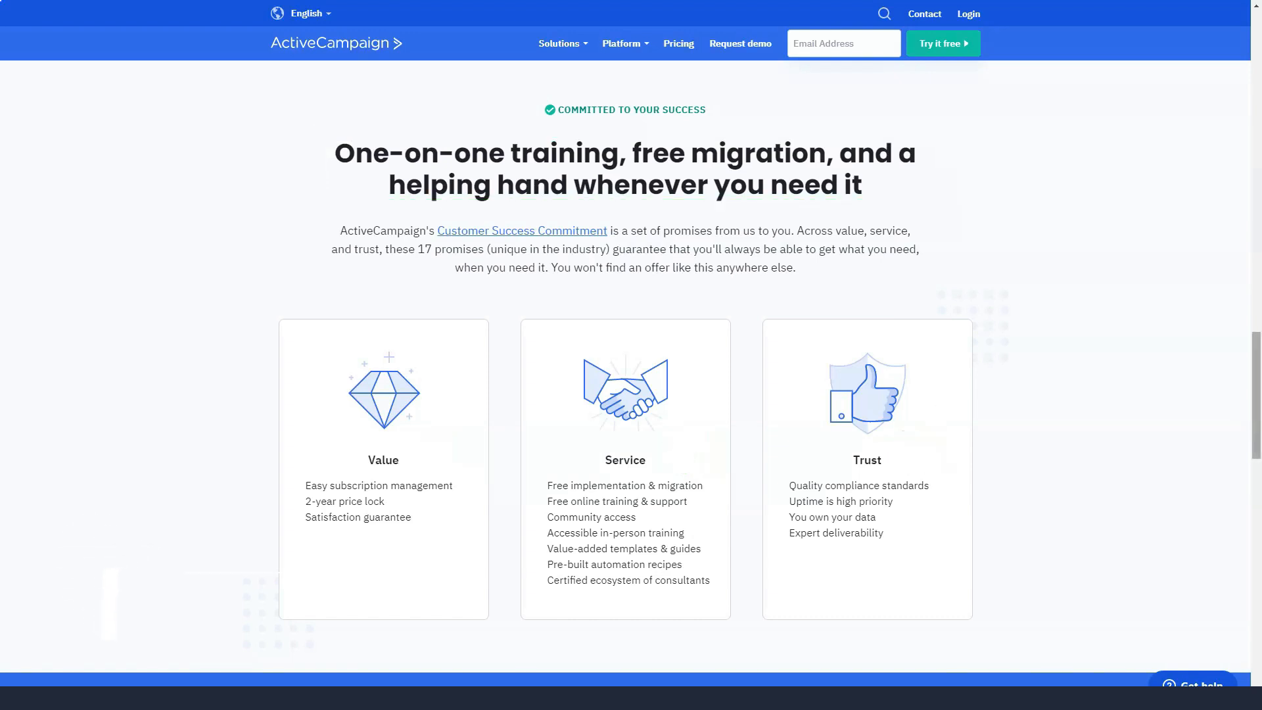
scroll("down", 3)
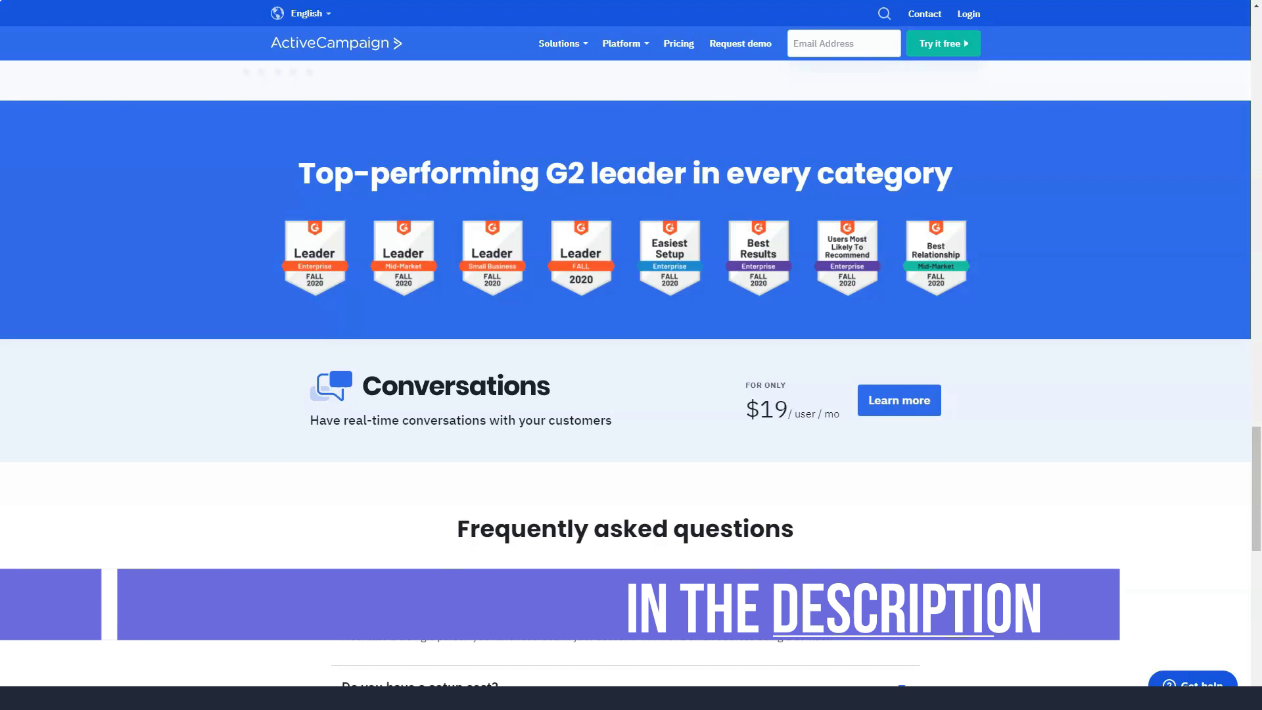
left_click(398, 597)
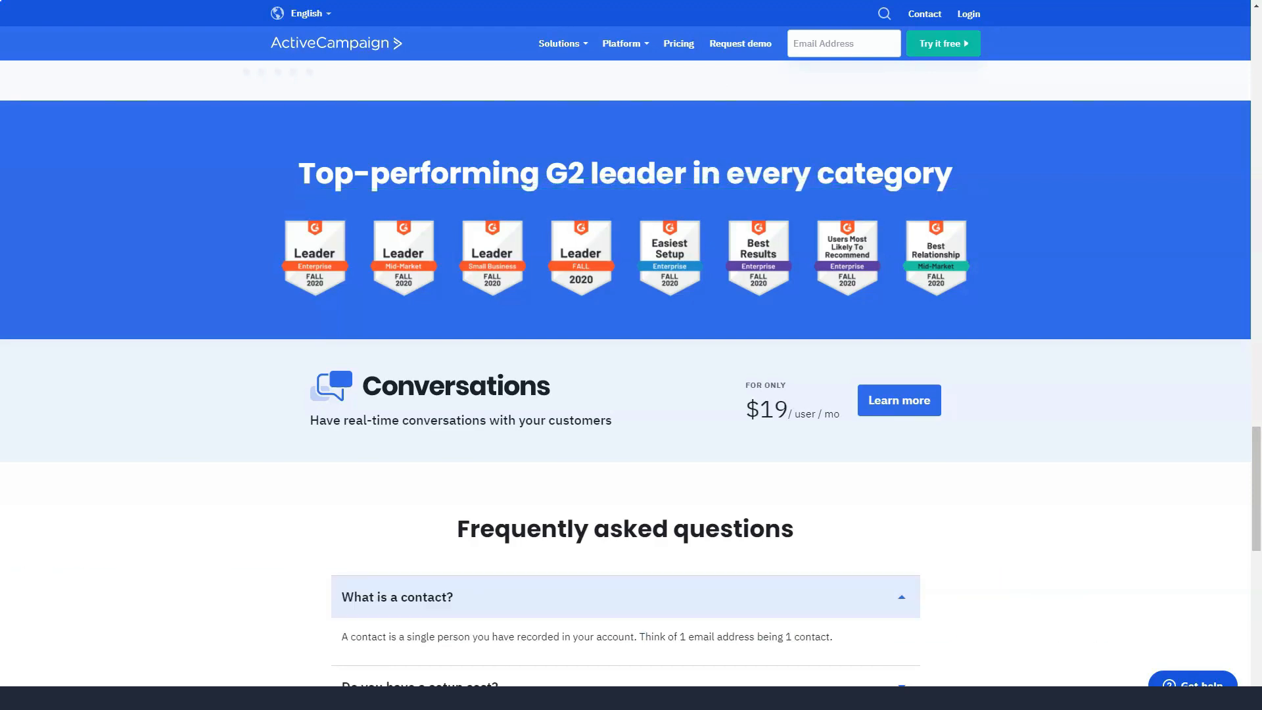